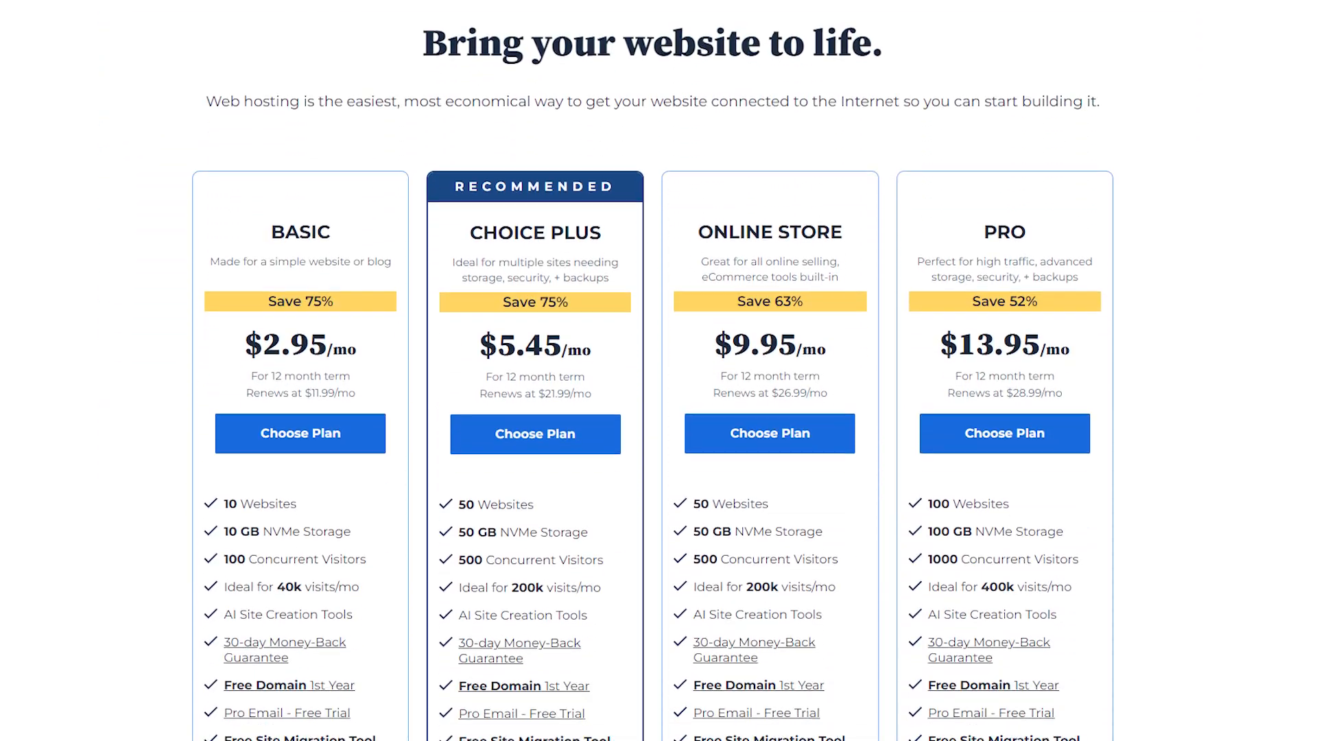
# Scroll through the Bluehost hosting plans before heading to the account home dashboard.
pyautogui.scroll(-3)
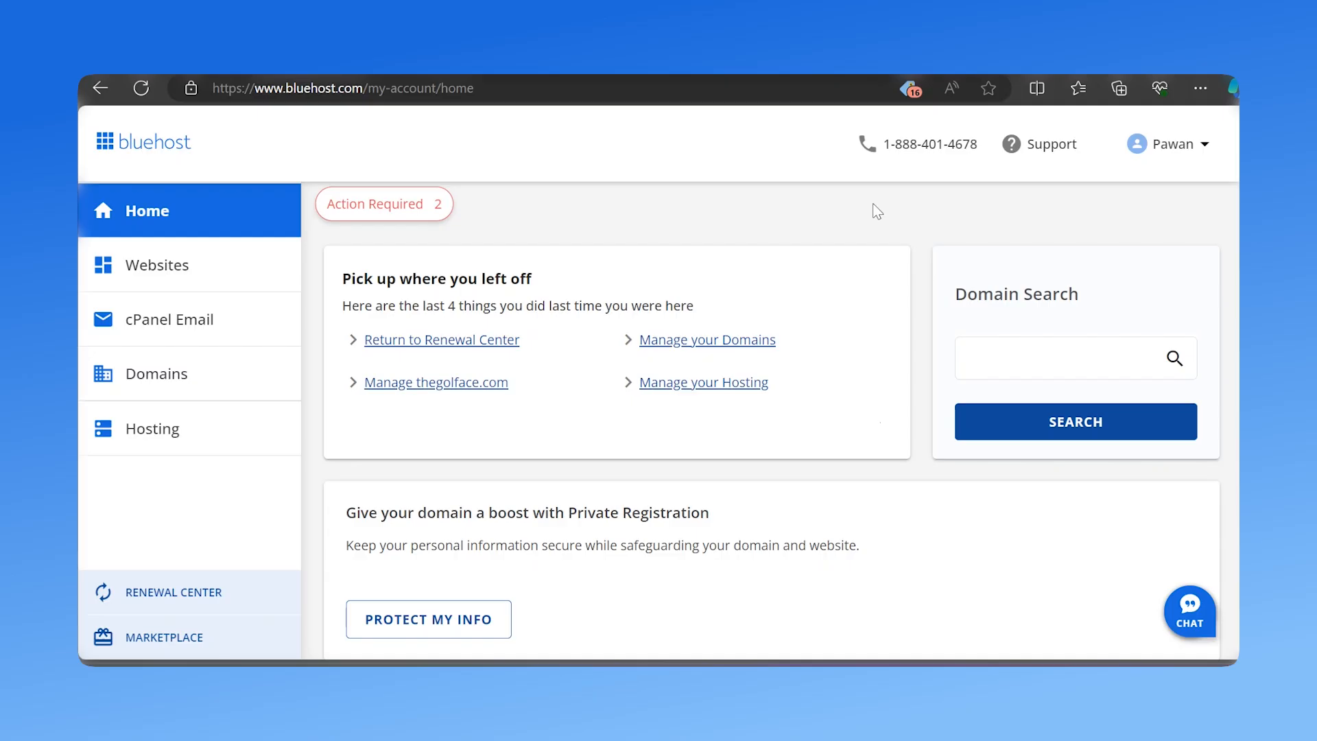
pyautogui.moveTo(194, 430)
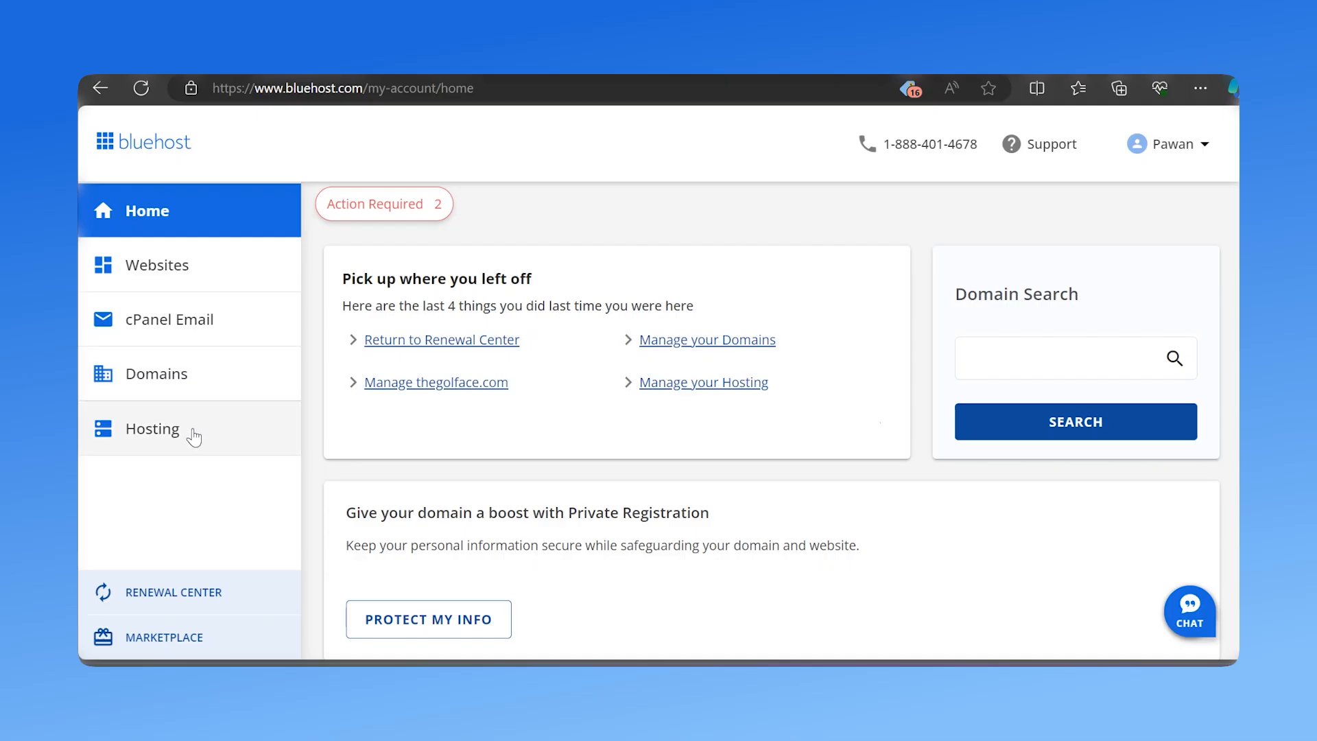
# Go to Hosting and launch cPanel from the WordPress Plus Hosting Quick Links.
pyautogui.click(152, 428)
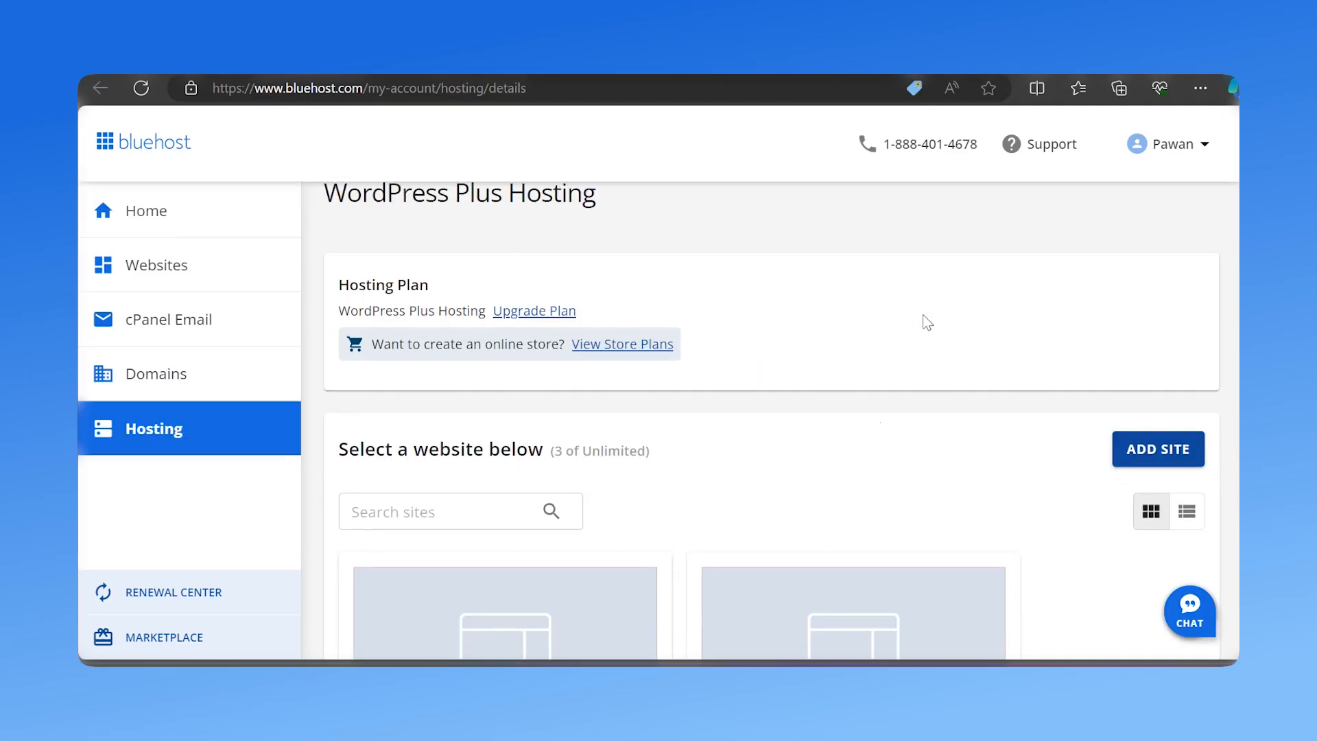
pyautogui.scroll(-3)
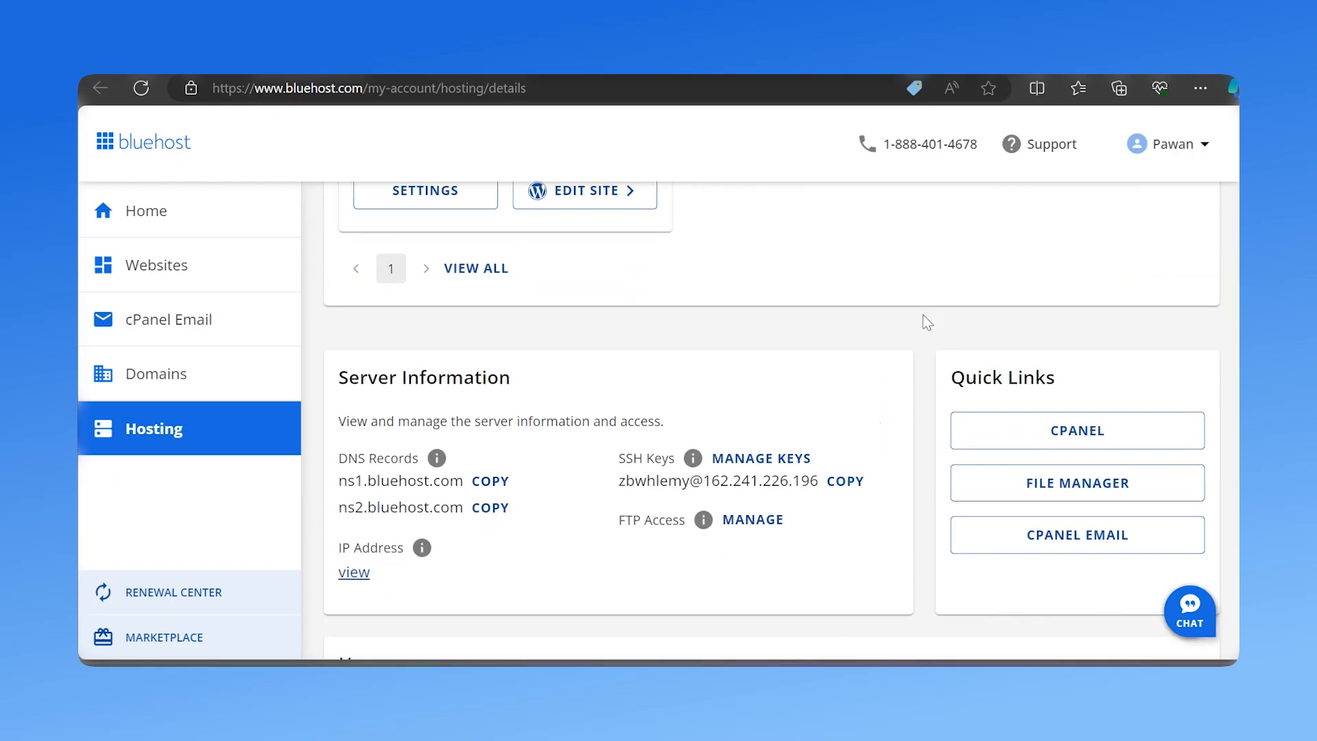
pyautogui.click(1077, 430)
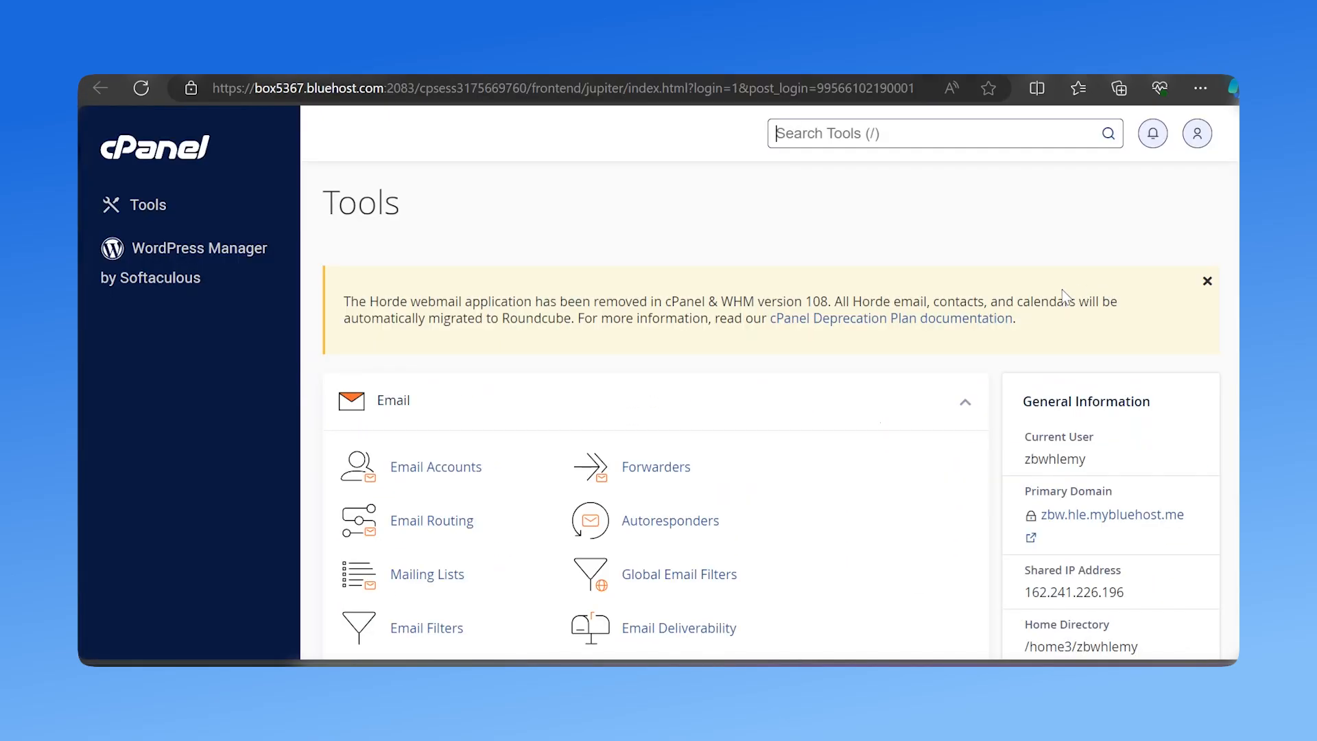
pyautogui.scroll(-3)
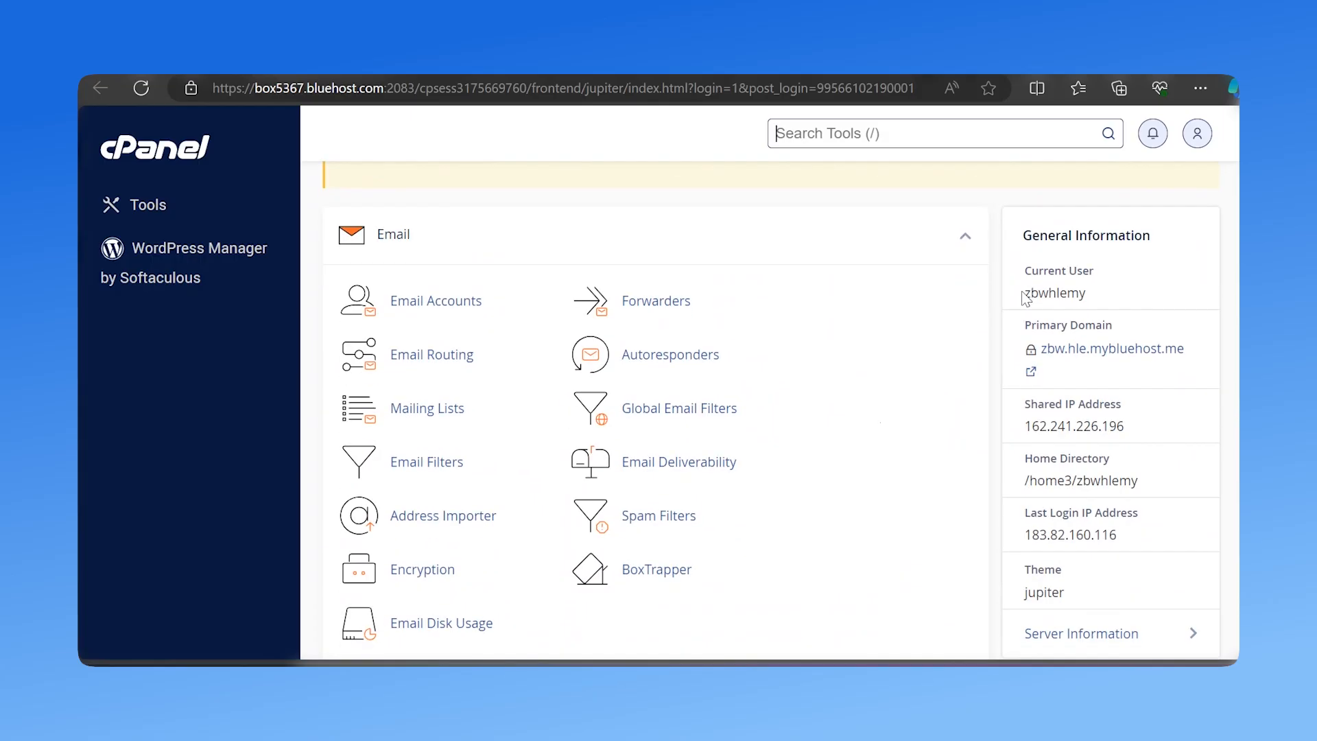
pyautogui.scroll(3)
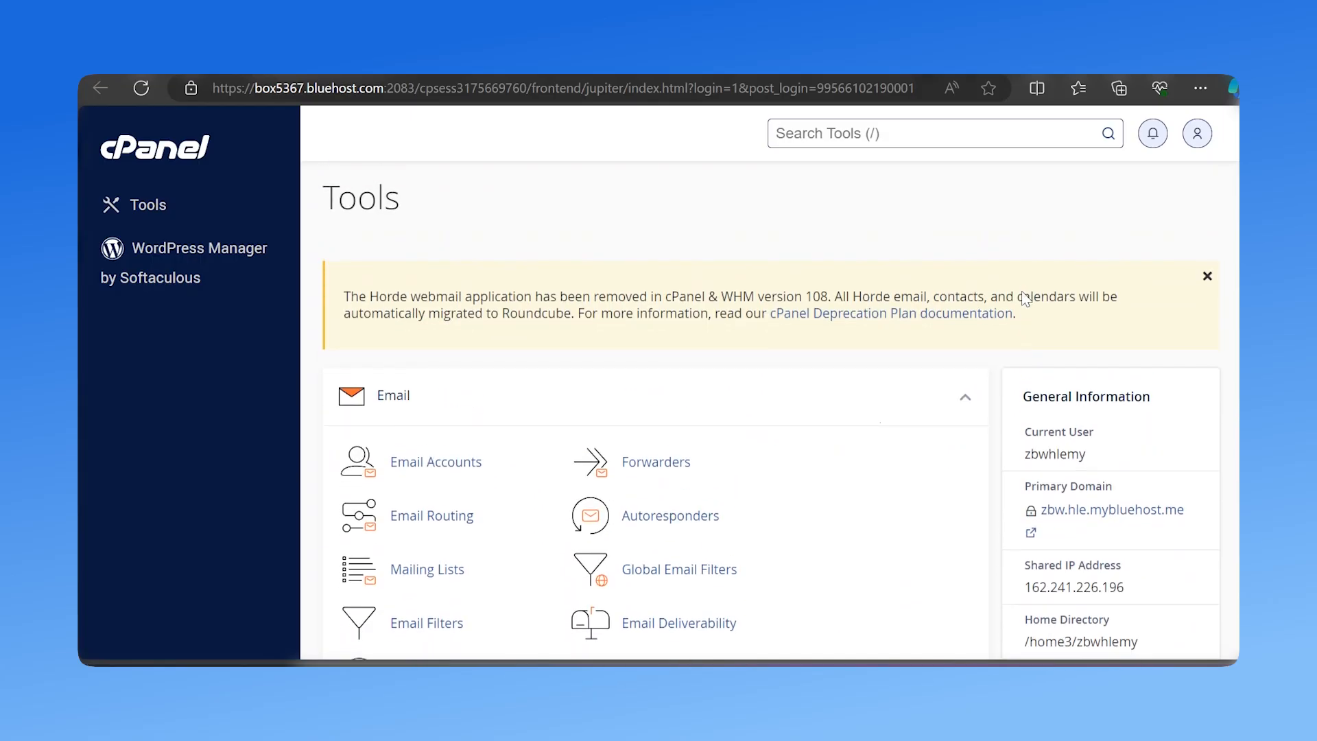
pyautogui.scroll(-3)
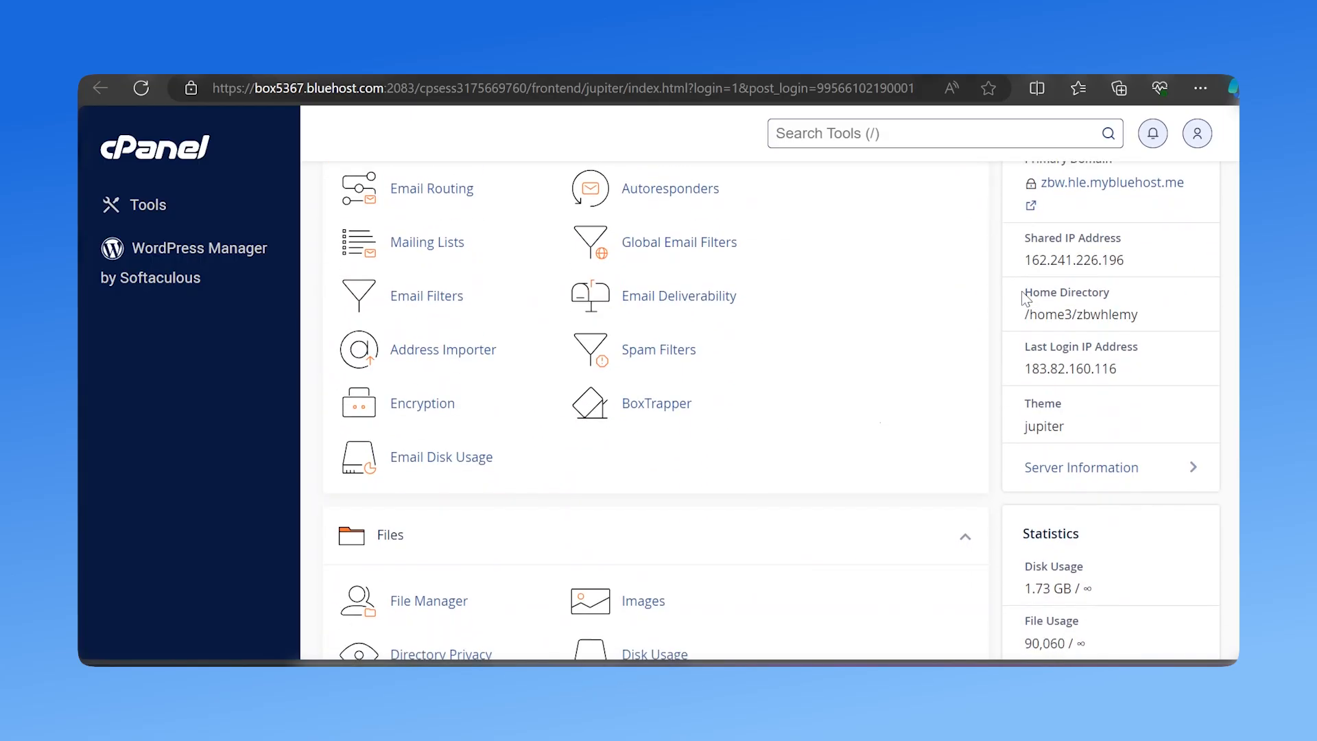
pyautogui.scroll(3)
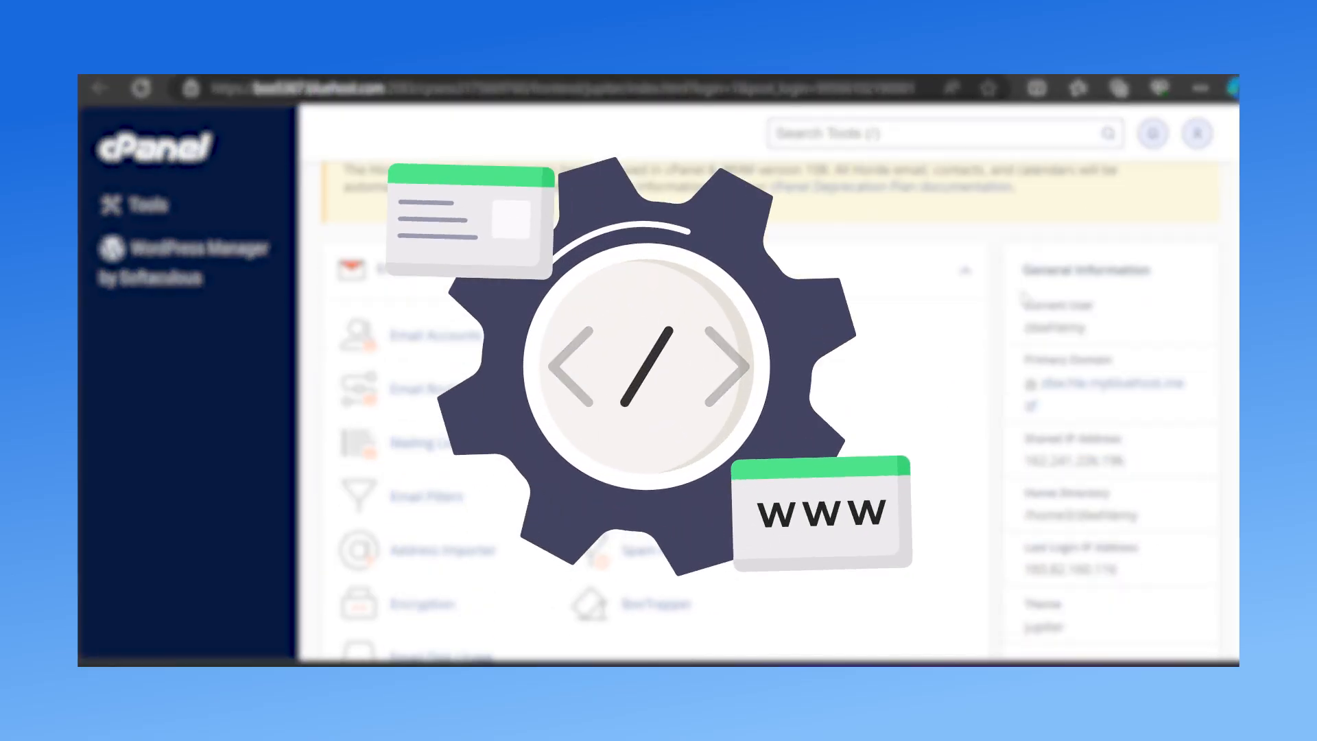
pyautogui.scroll(-3)
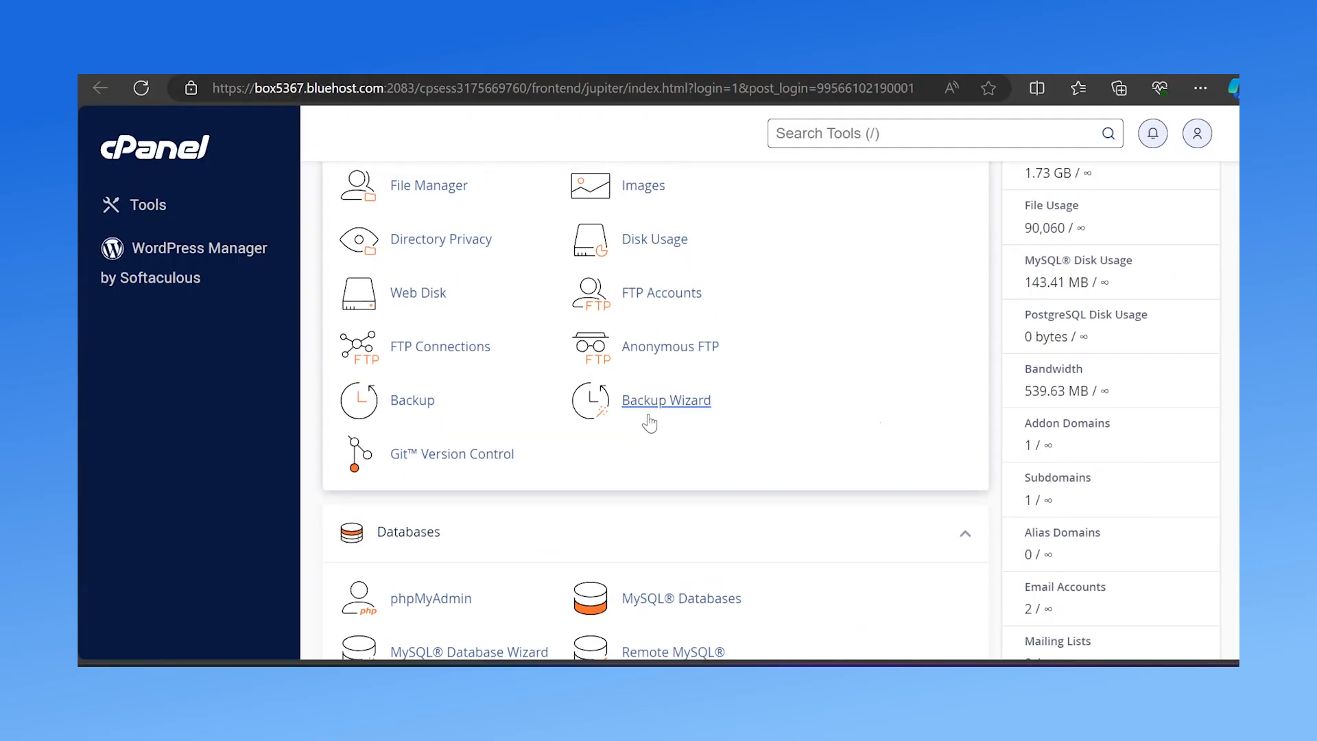
# Launch Backup Wizard from Files and choose Back Up to reach the full/partial choice.
pyautogui.click(667, 400)
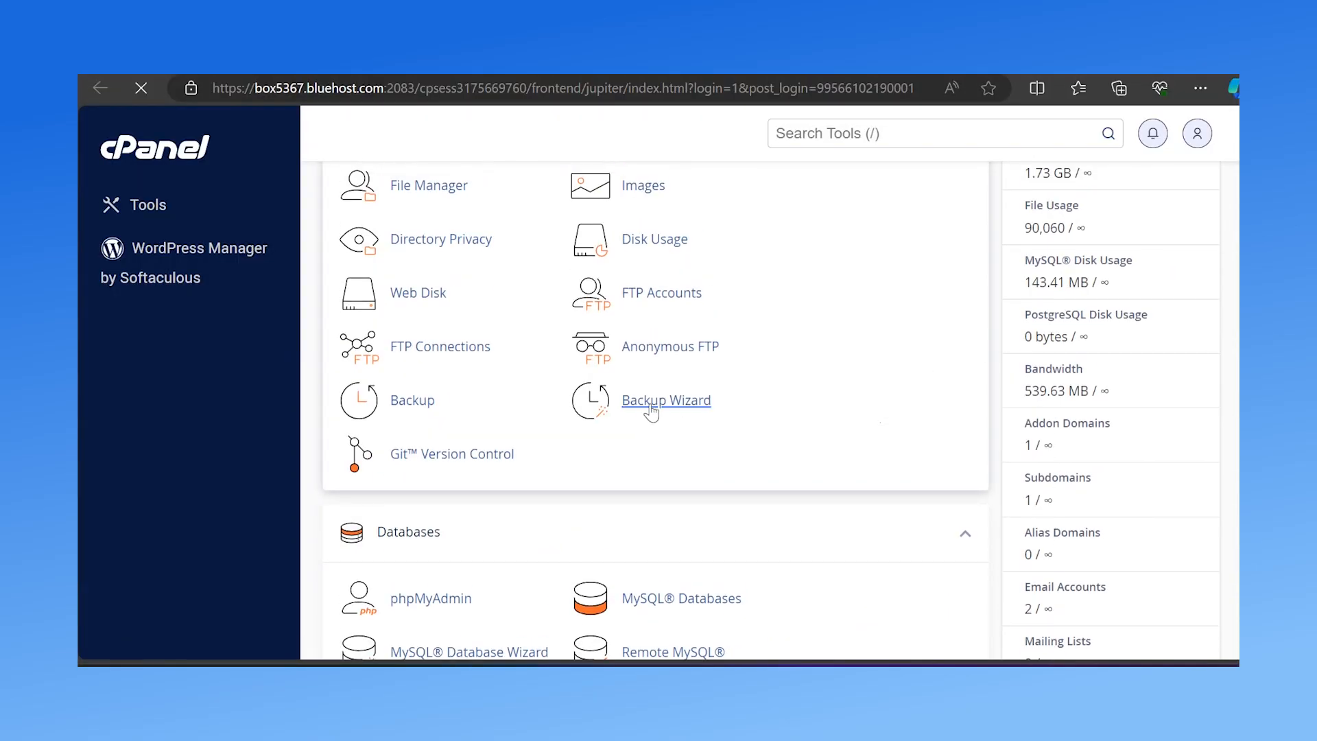
pyautogui.click(667, 399)
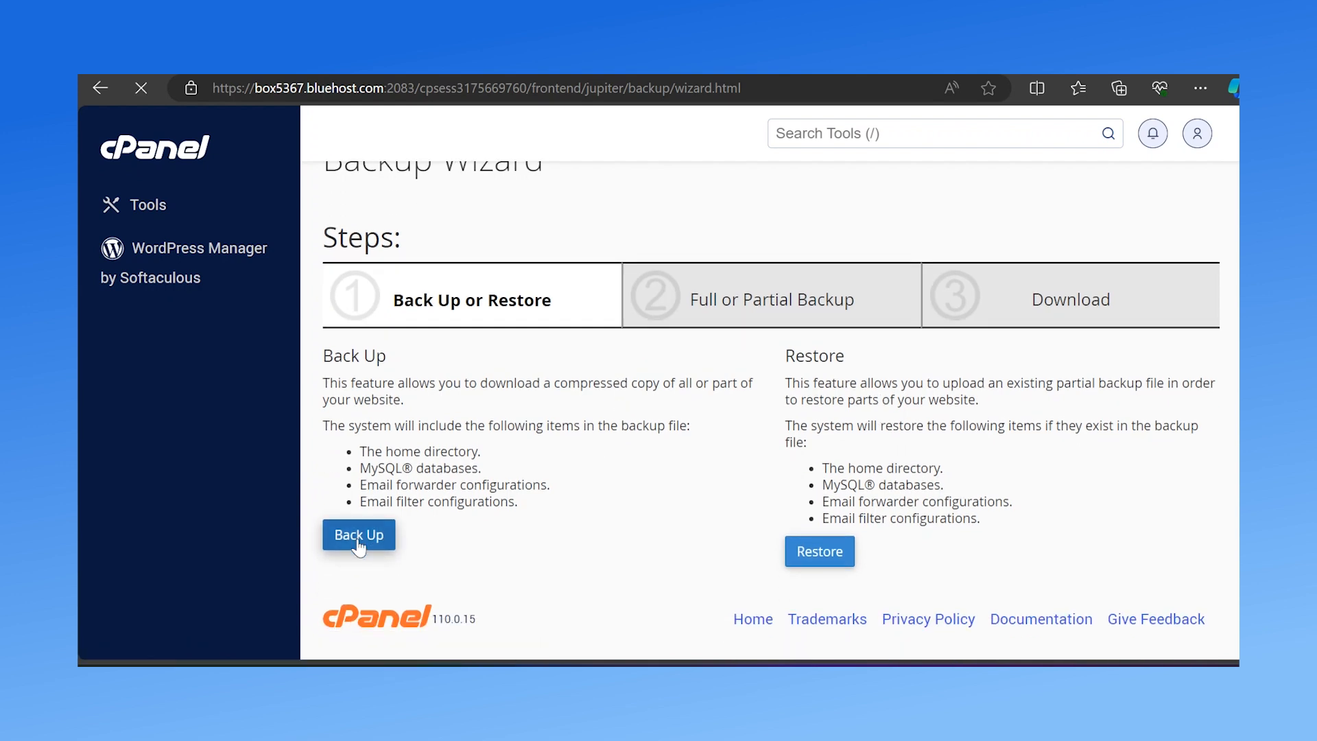
pyautogui.click(358, 535)
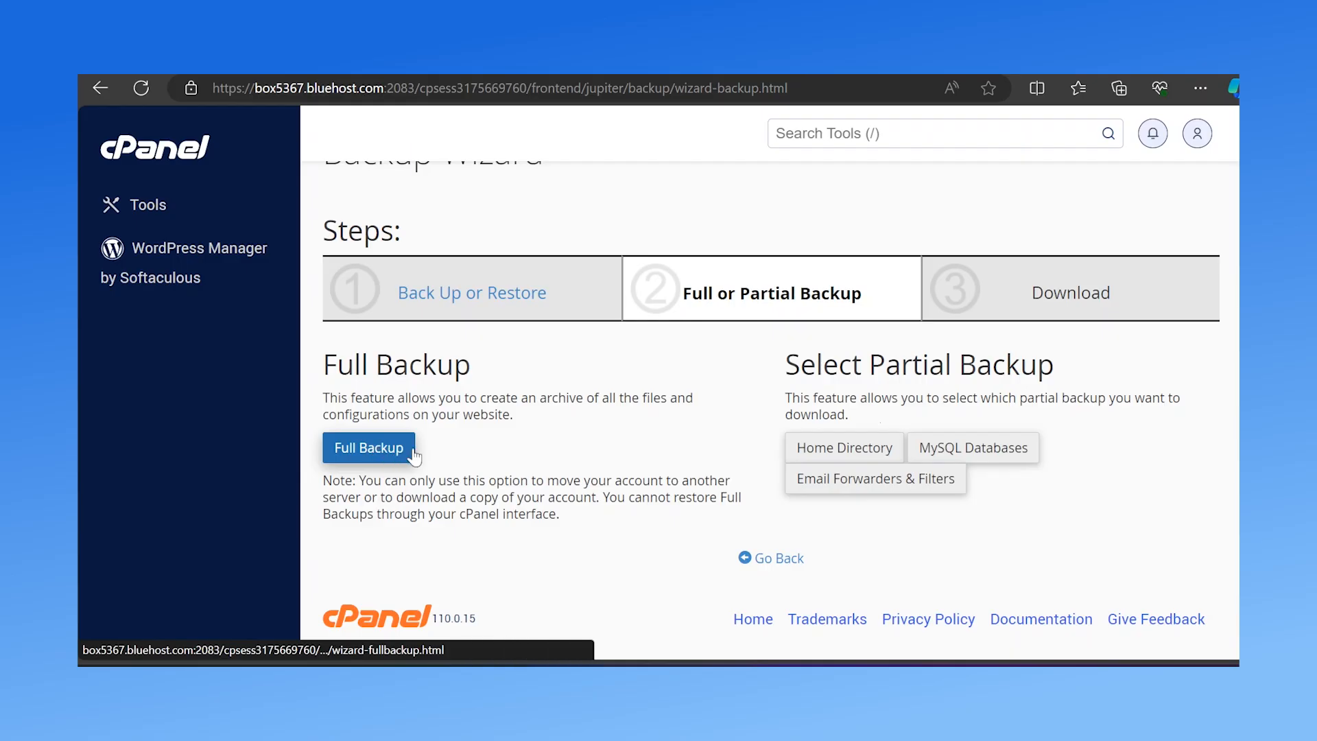
pyautogui.moveTo(828, 429)
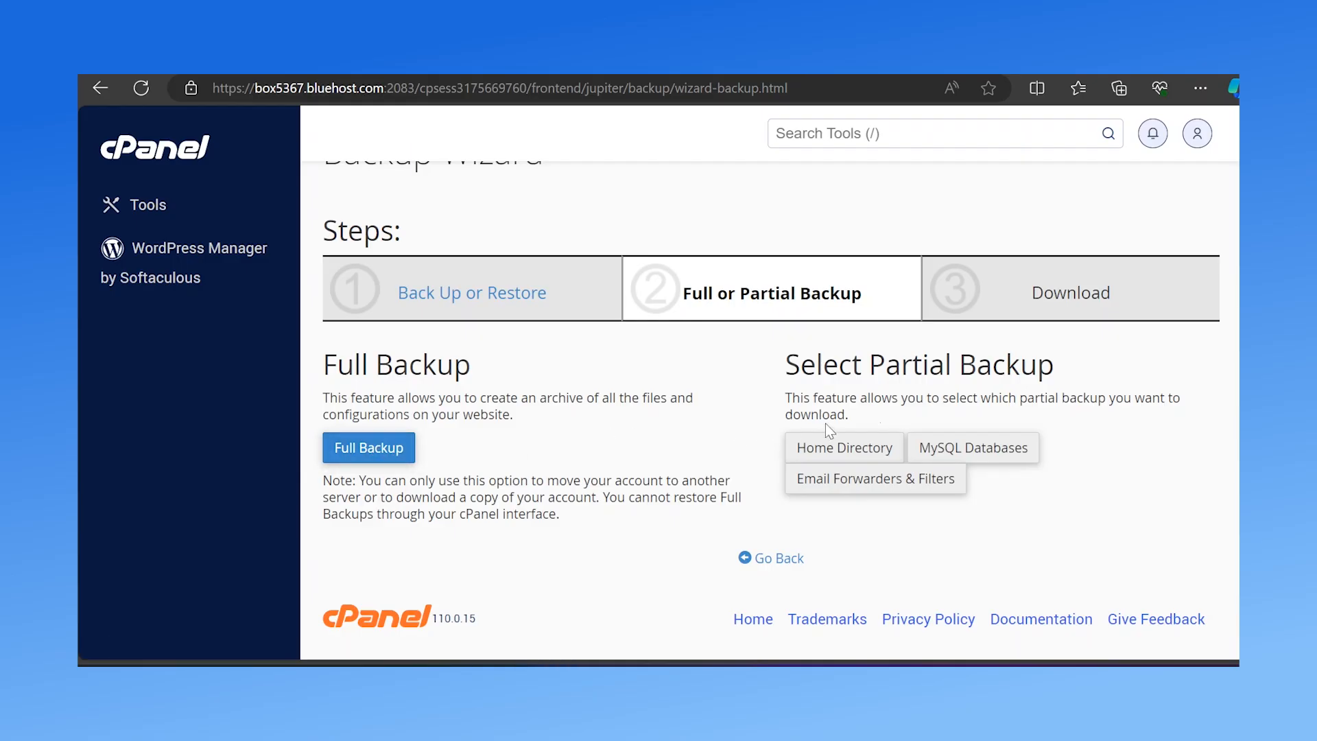
pyautogui.moveTo(901, 418)
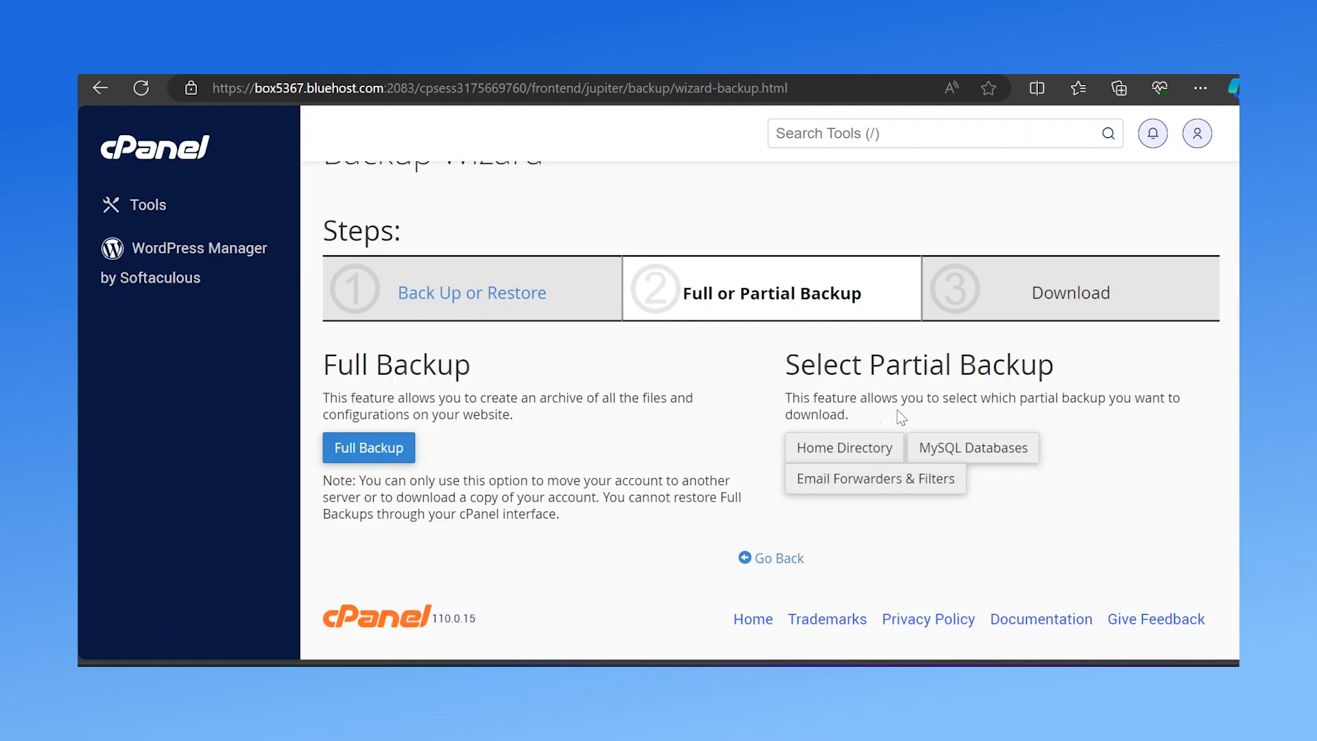
# Choose a Home Directory partial backup and request its download.
pyautogui.click(844, 447)
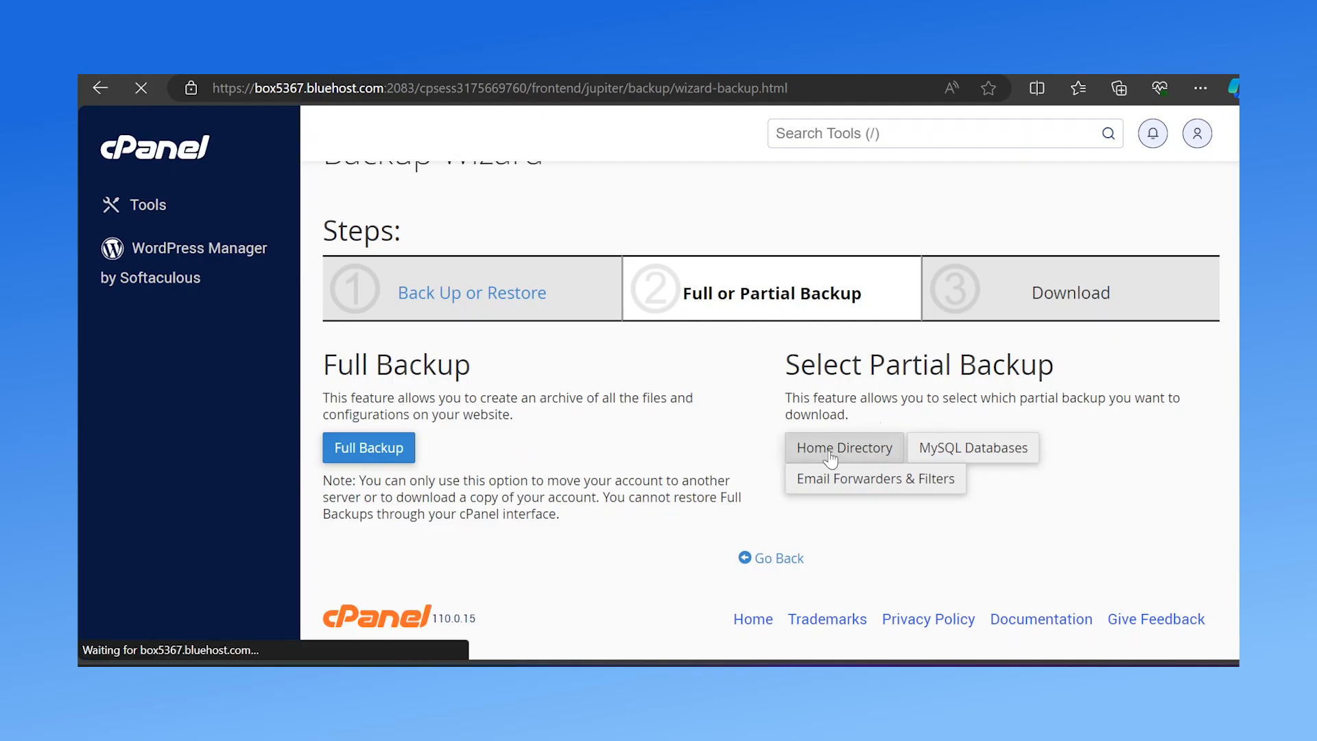
pyautogui.click(844, 447)
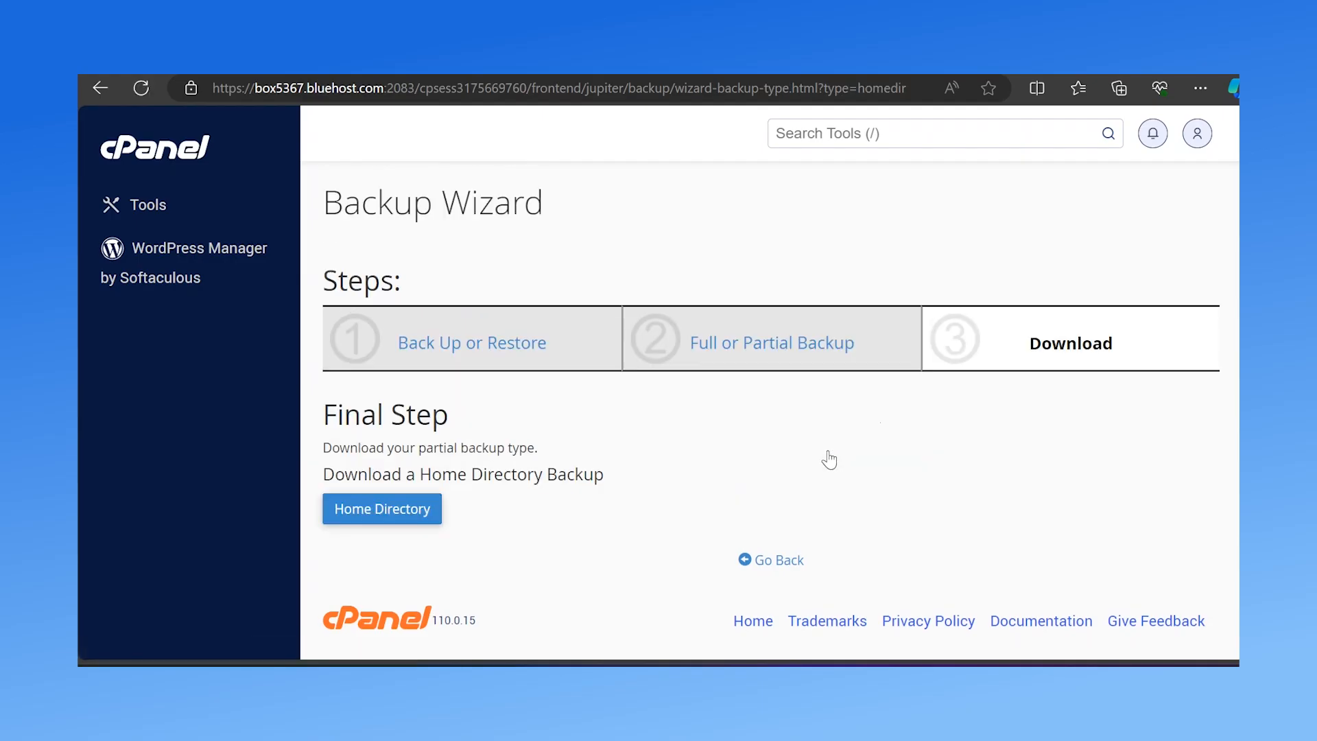
pyautogui.click(381, 509)
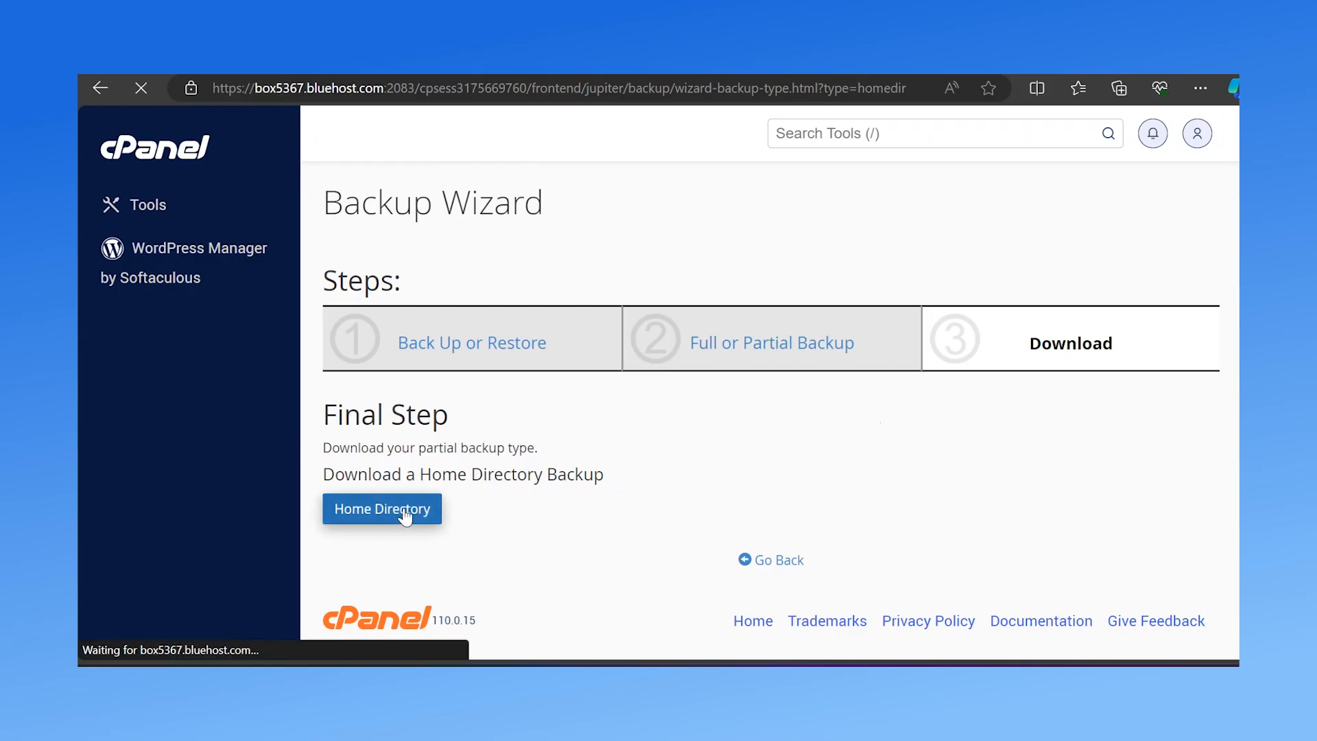
pyautogui.click(381, 510)
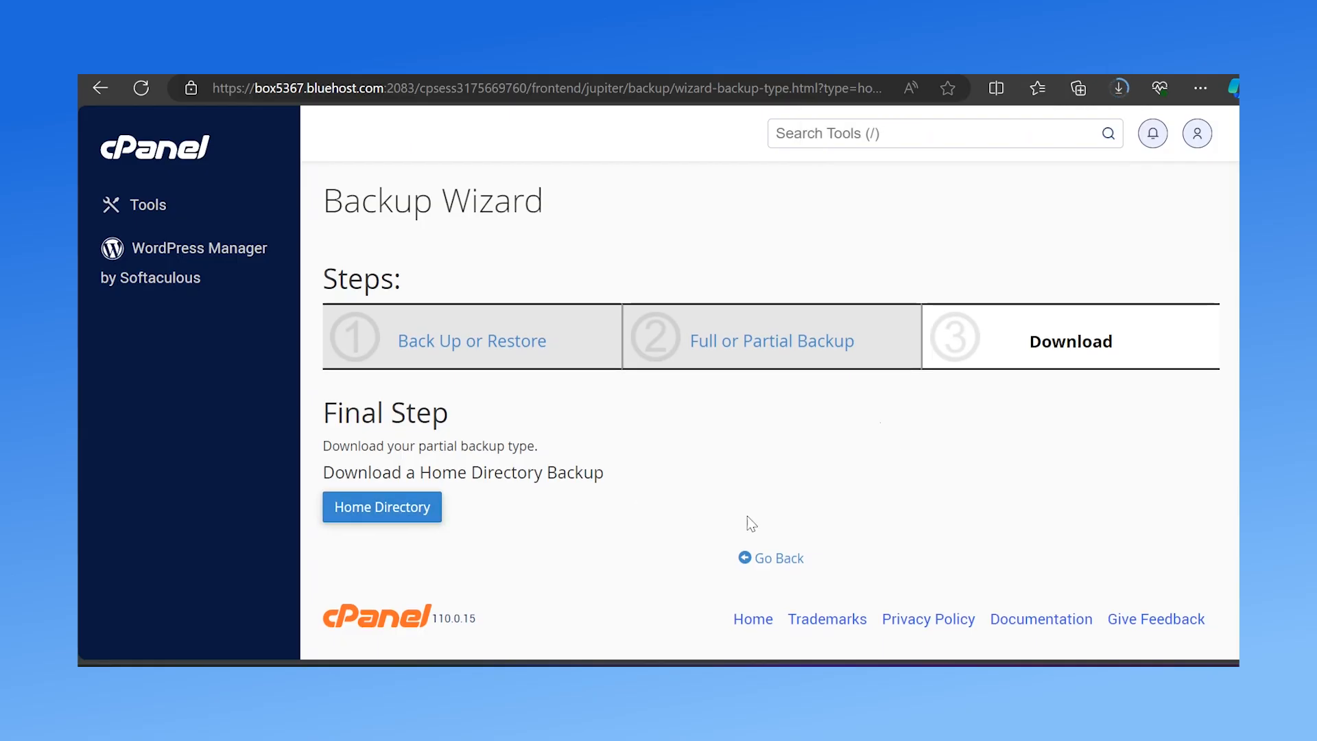
# Choose a MySQL Databases partial backup and download the first WordPress database.
pyautogui.click(769, 559)
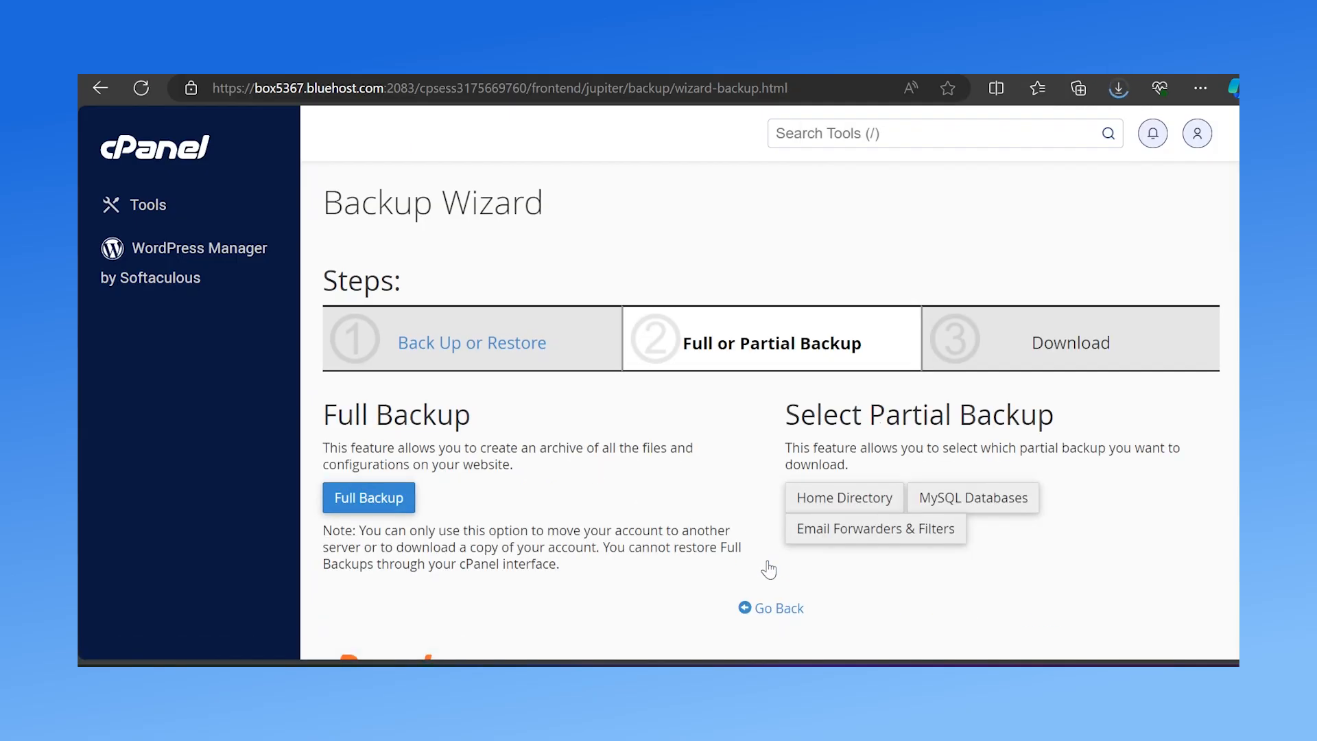
pyautogui.moveTo(1054, 523)
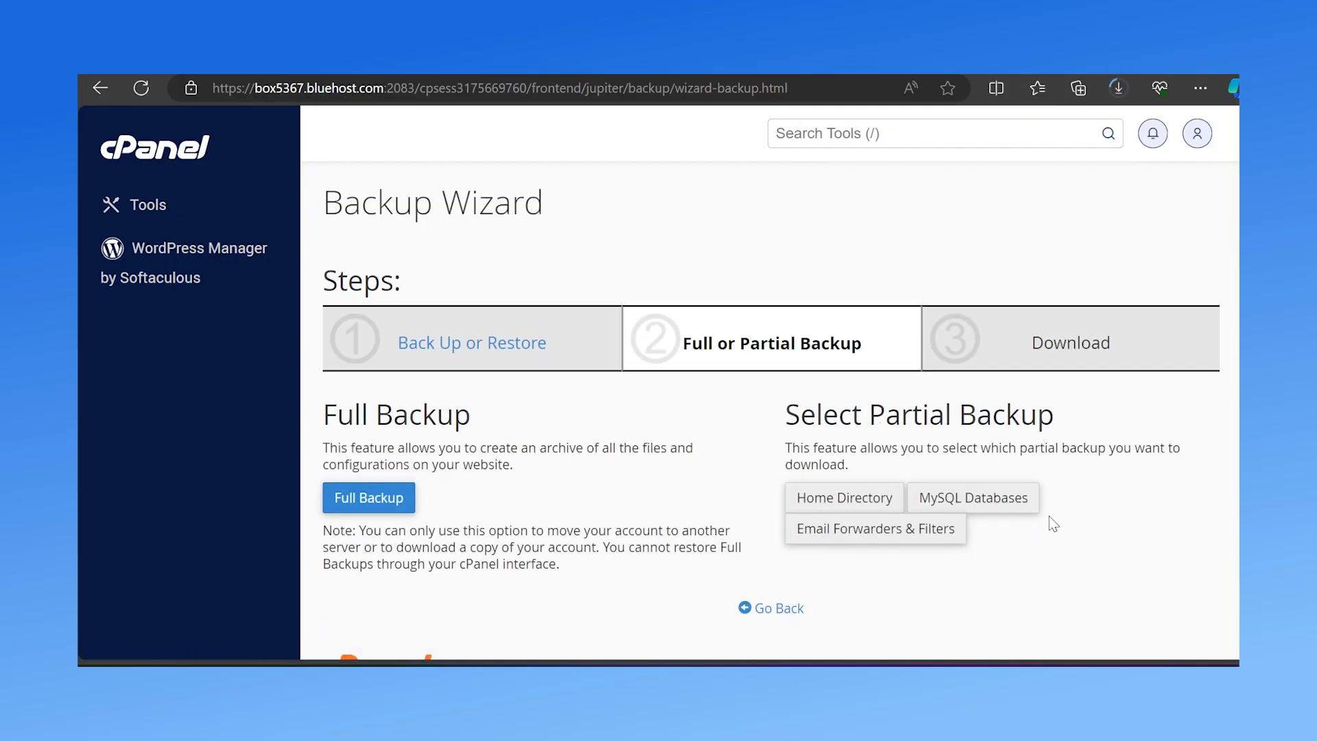
pyautogui.click(973, 496)
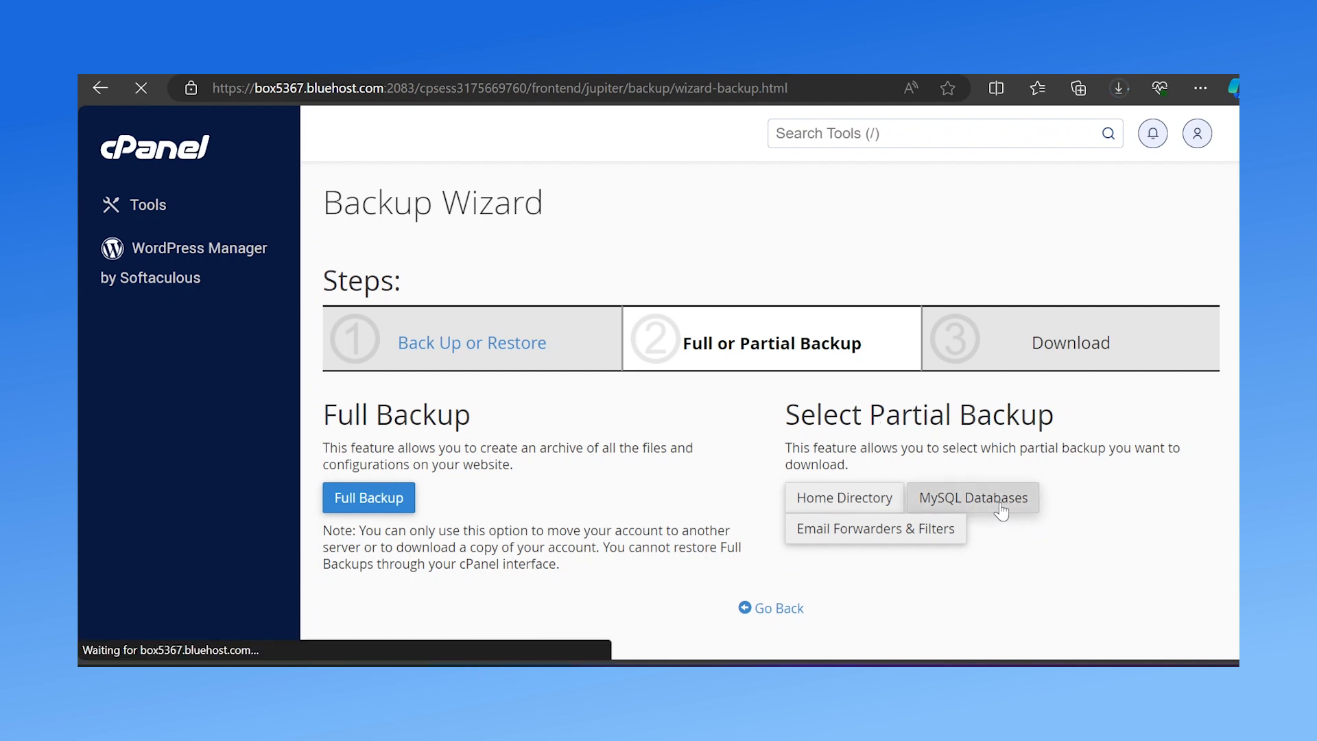
pyautogui.click(971, 497)
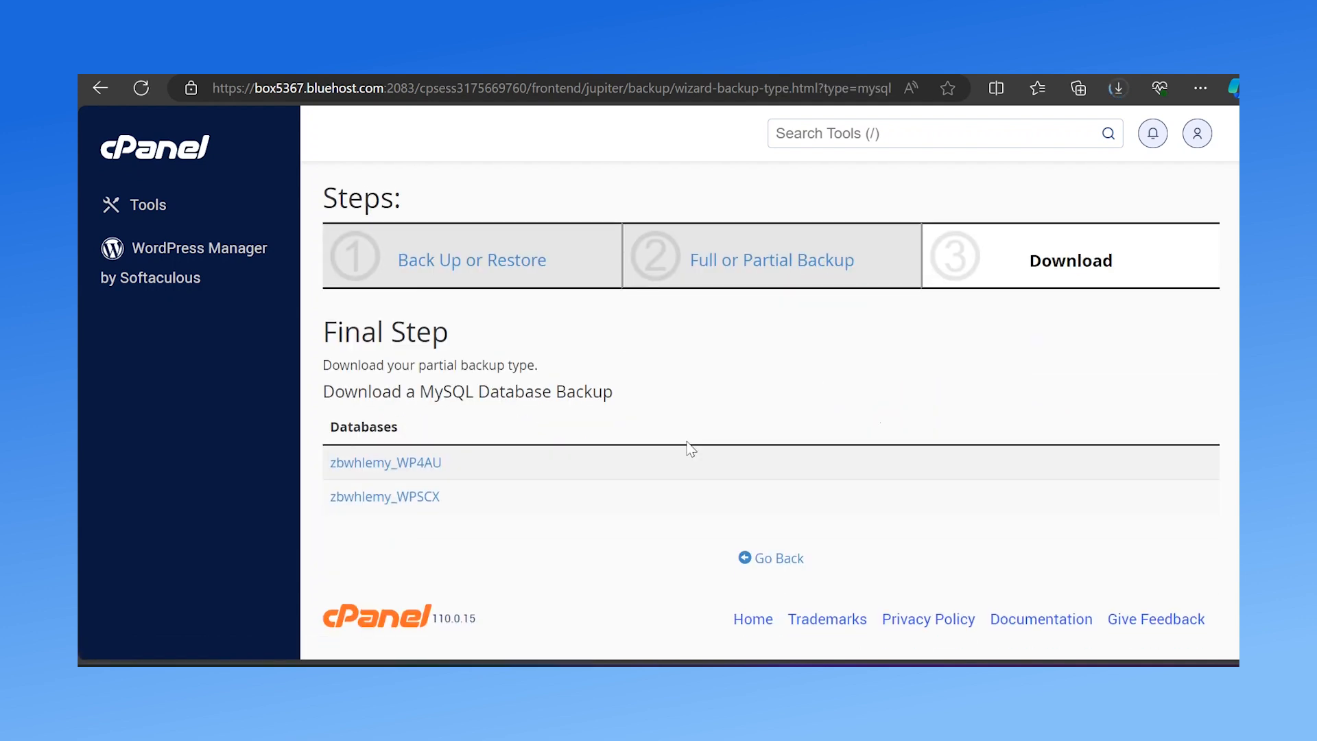
pyautogui.click(386, 463)
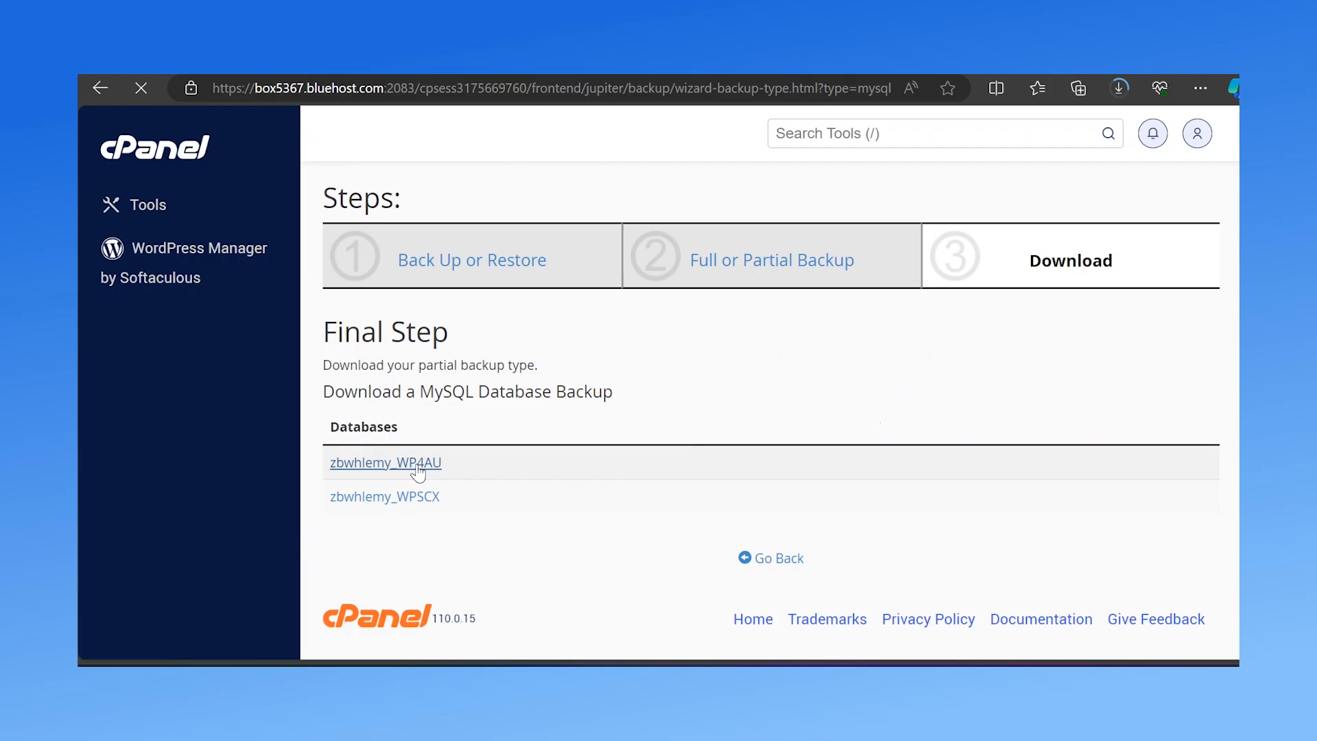
pyautogui.click(386, 462)
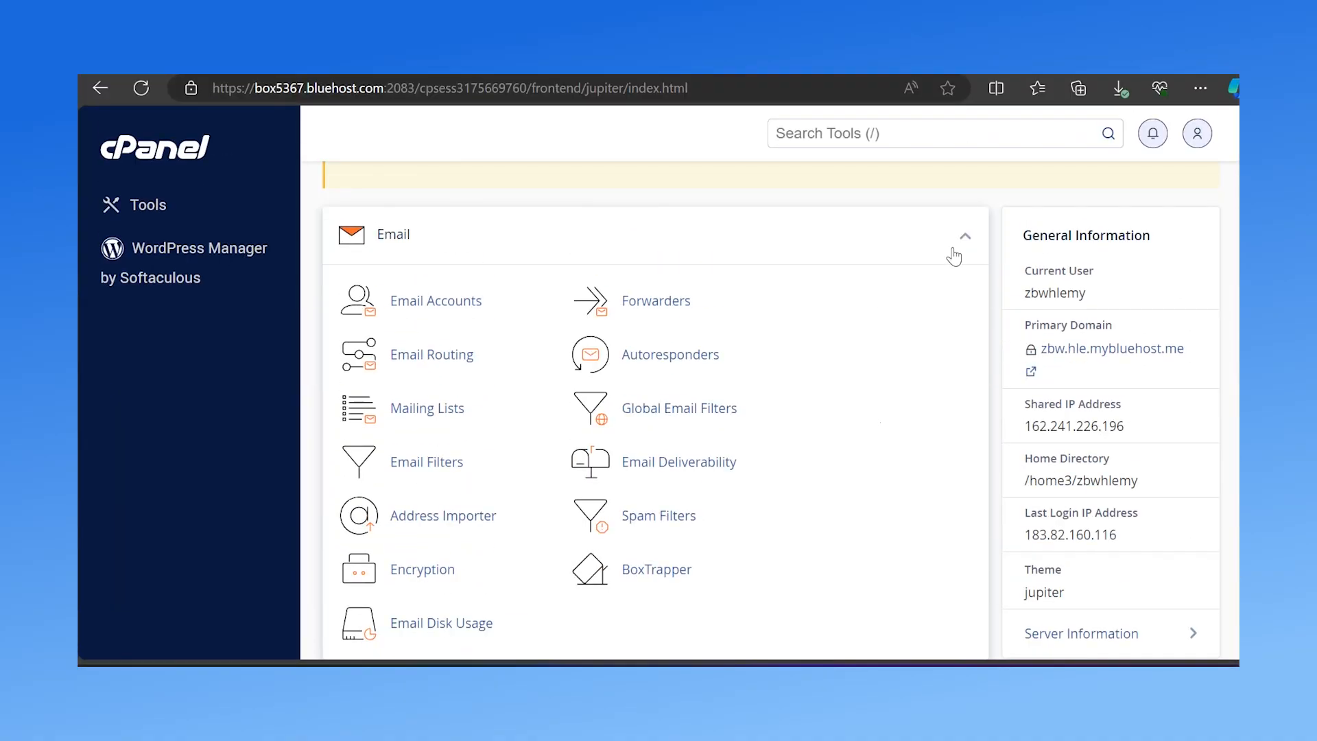
pyautogui.moveTo(929, 264)
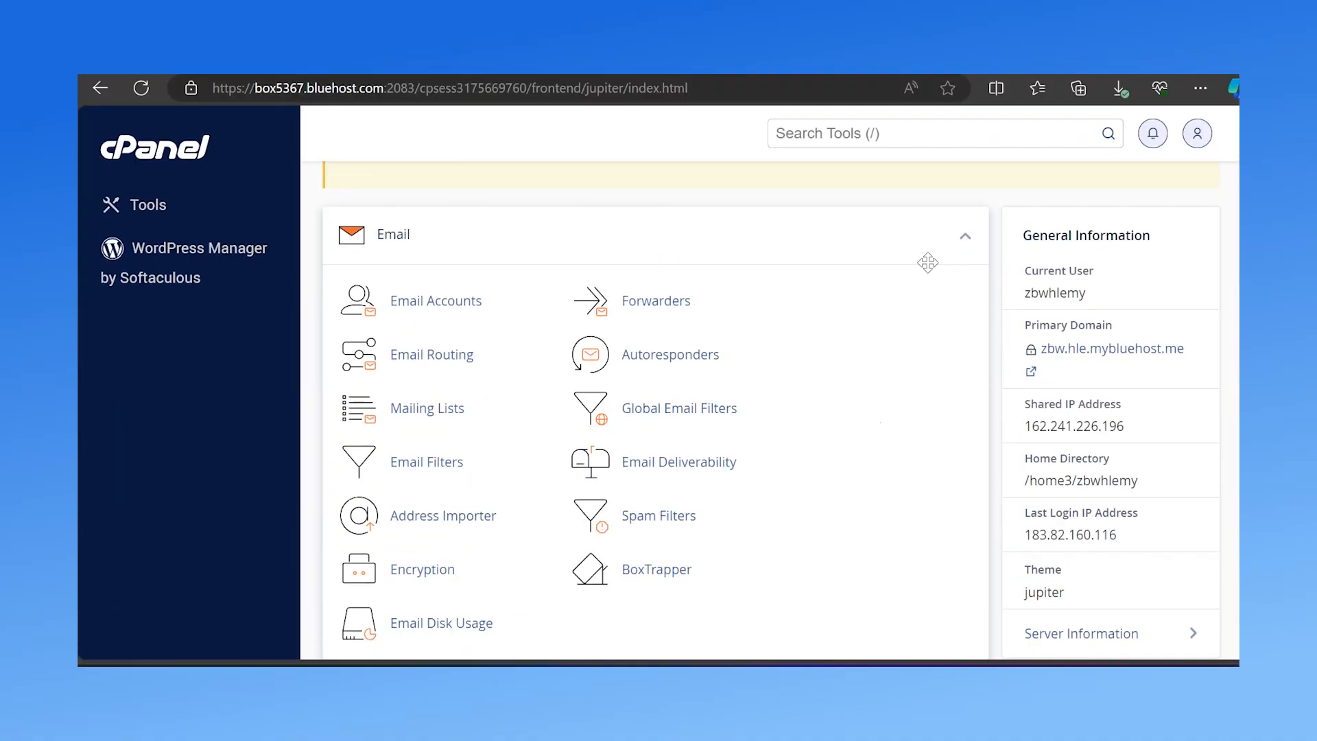
# Reopen Backup Wizard, take the Restore path and pick MySQL Databases as restore type.
pyautogui.scroll(-3)
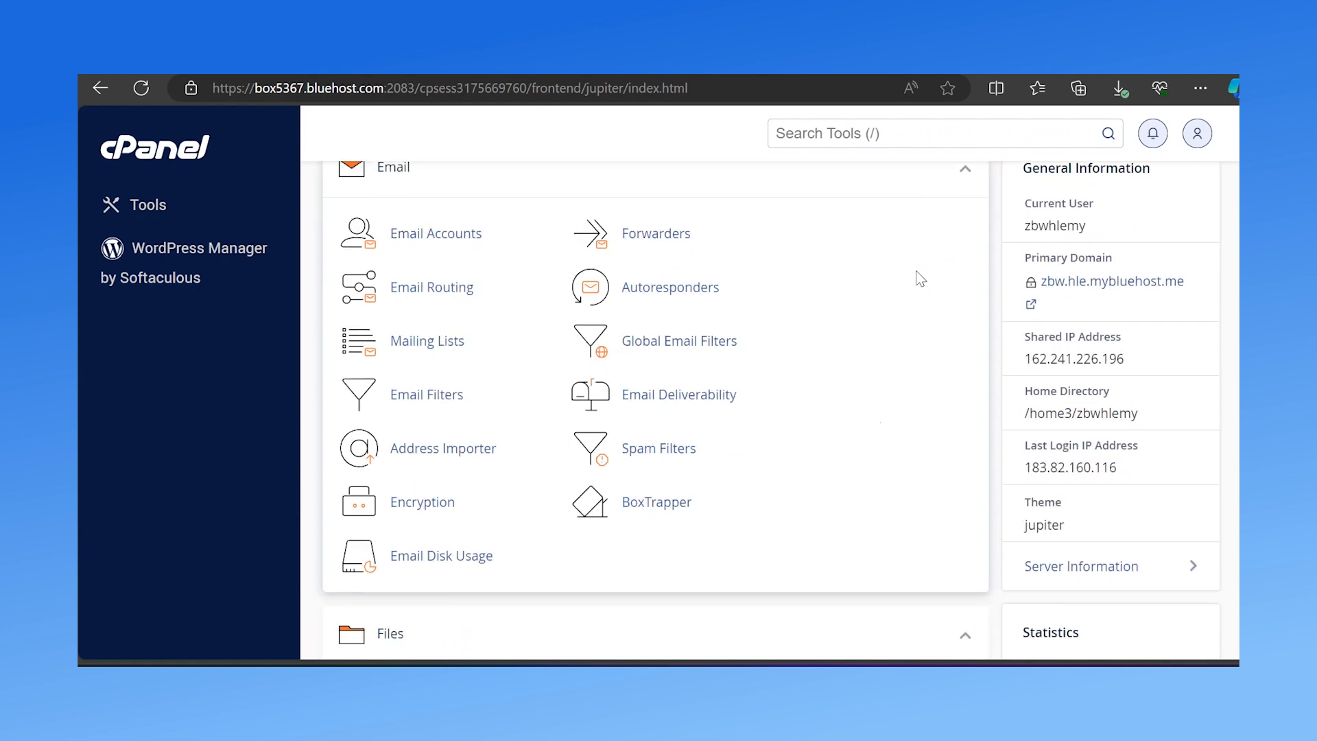
pyautogui.scroll(-3)
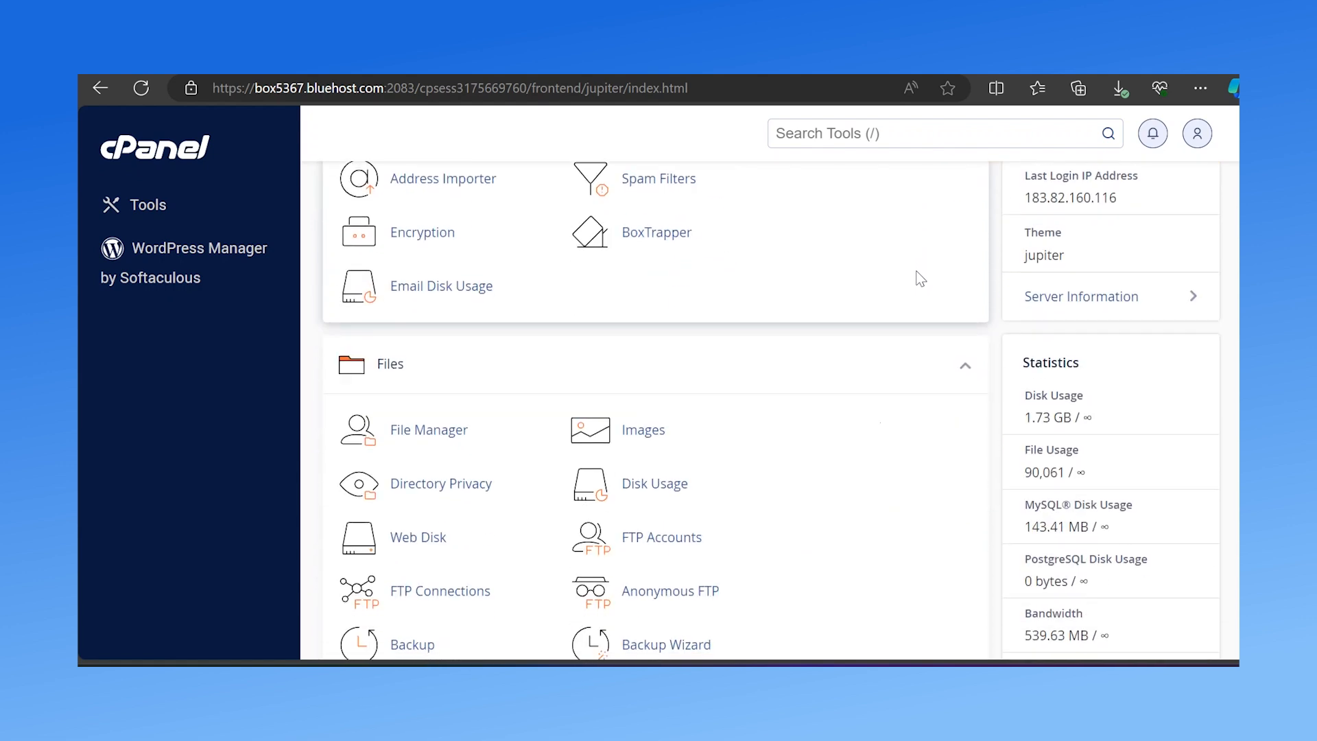
pyautogui.scroll(-3)
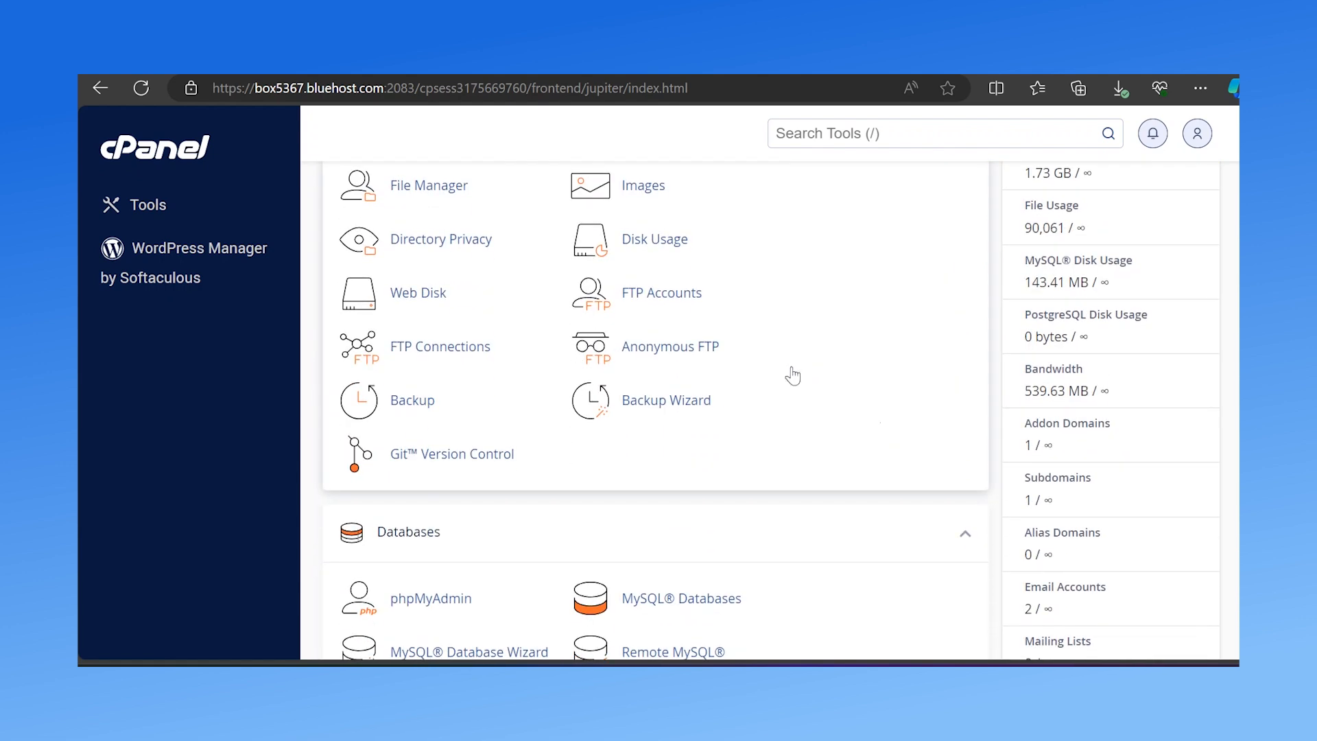
pyautogui.click(666, 399)
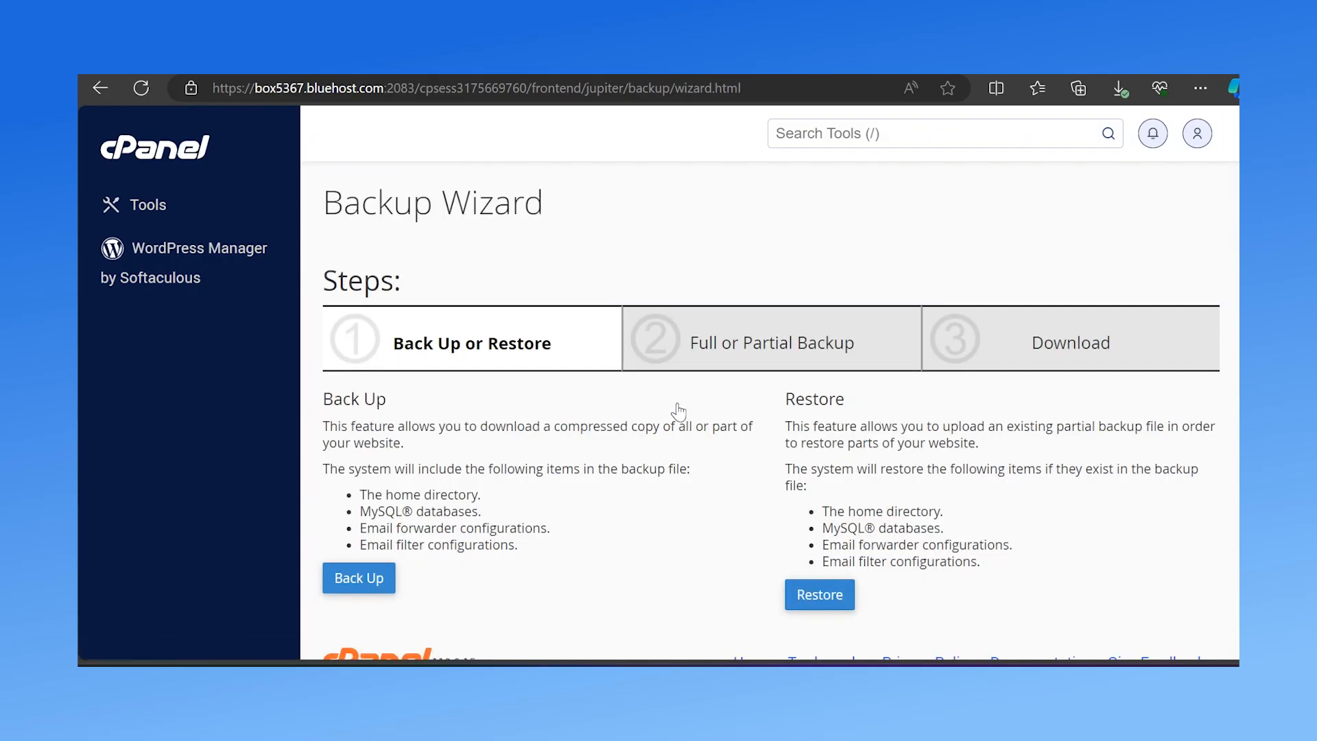
pyautogui.scroll(-3)
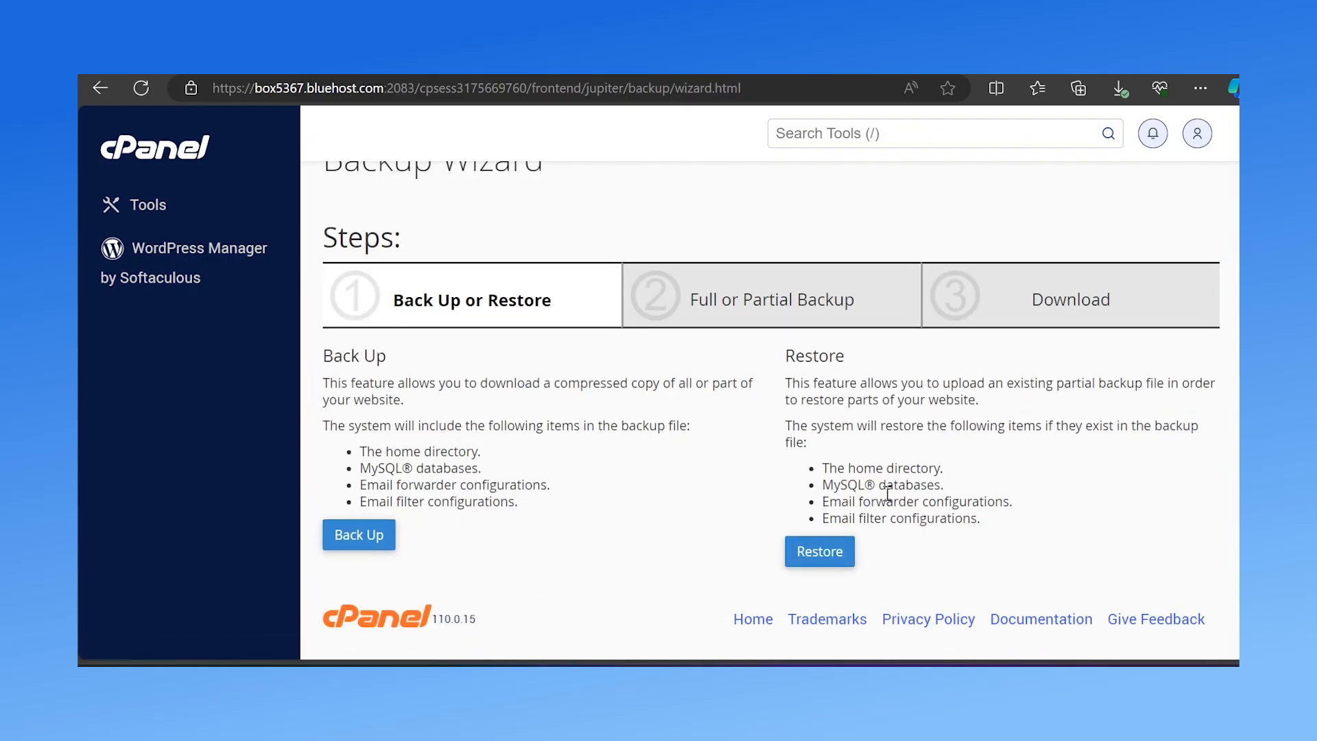
pyautogui.click(818, 551)
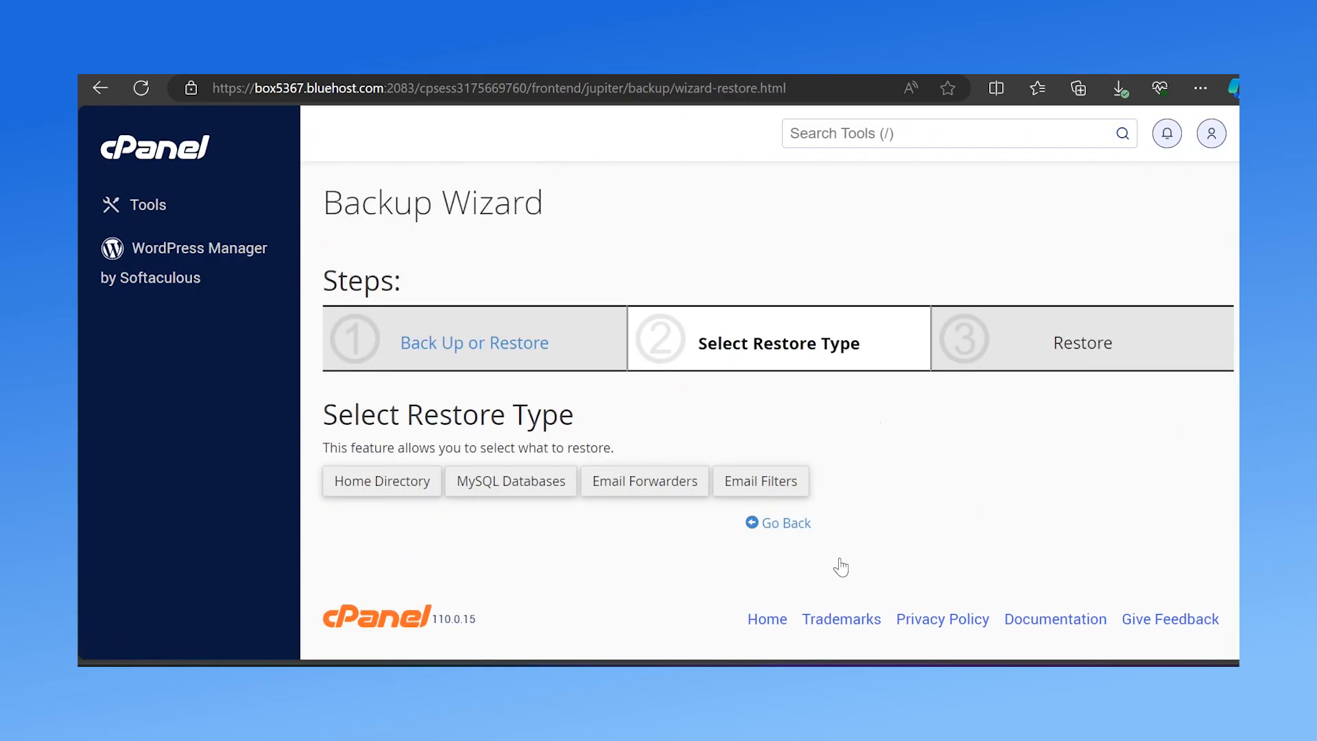
pyautogui.moveTo(376, 518)
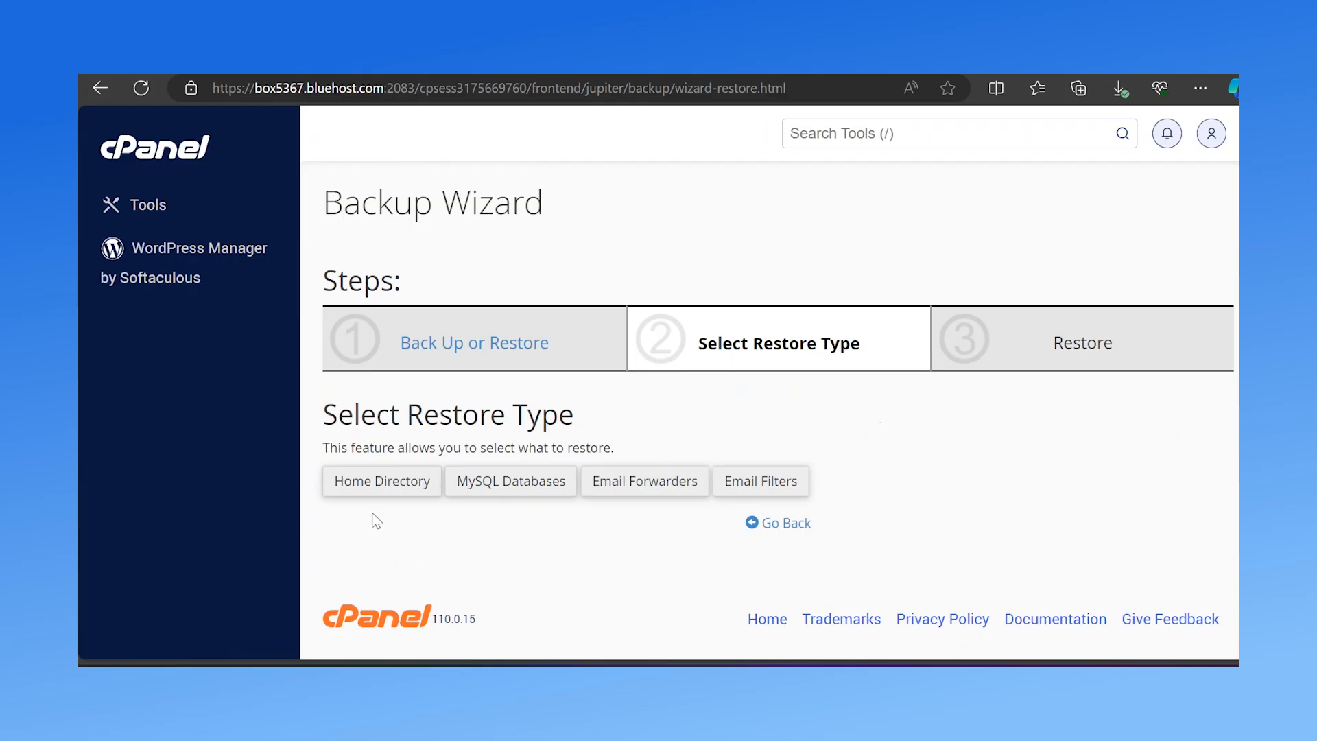
pyautogui.click(511, 480)
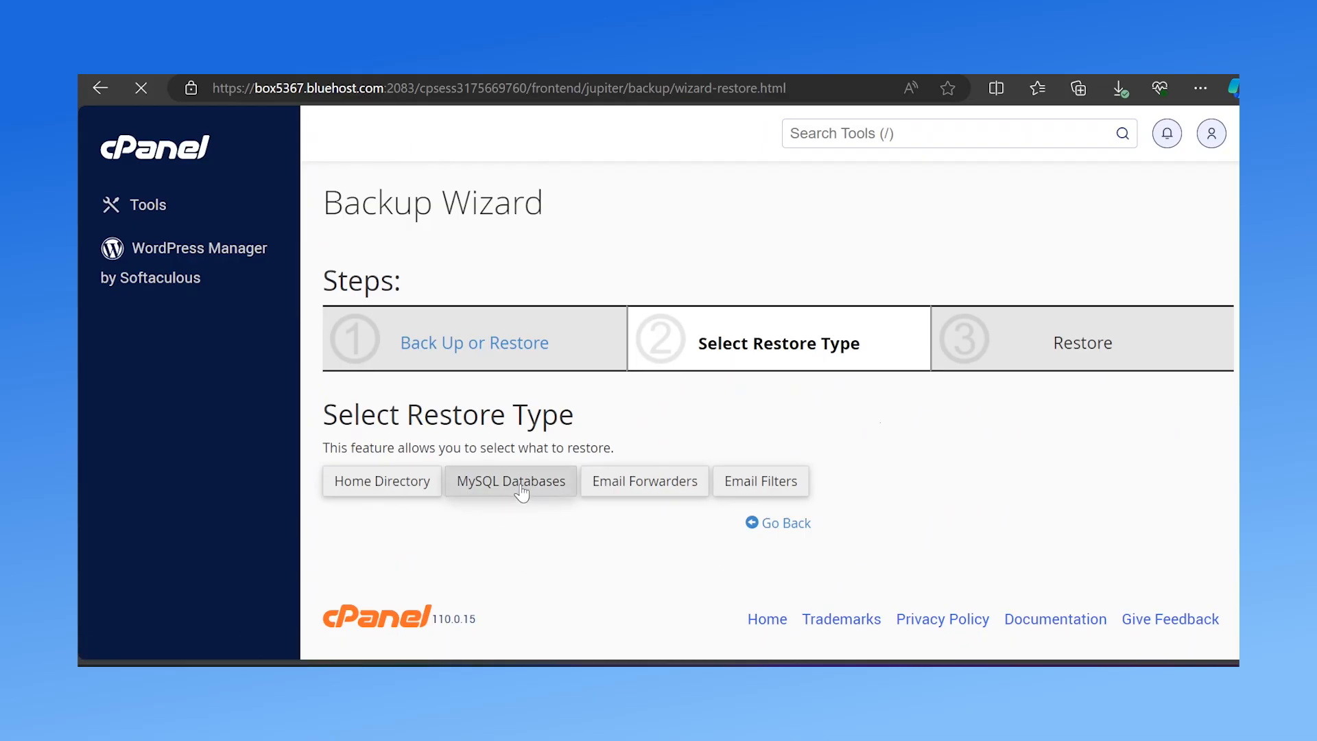
pyautogui.click(511, 480)
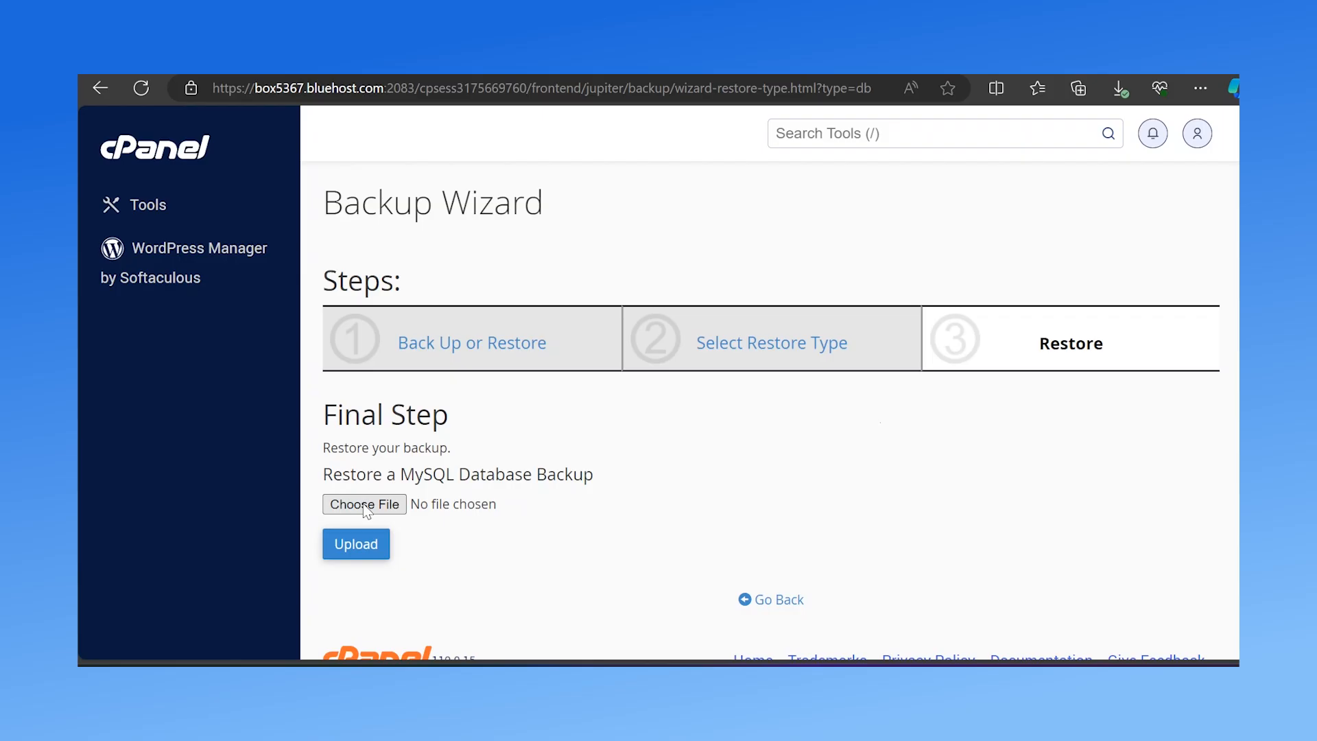
pyautogui.moveTo(437, 504)
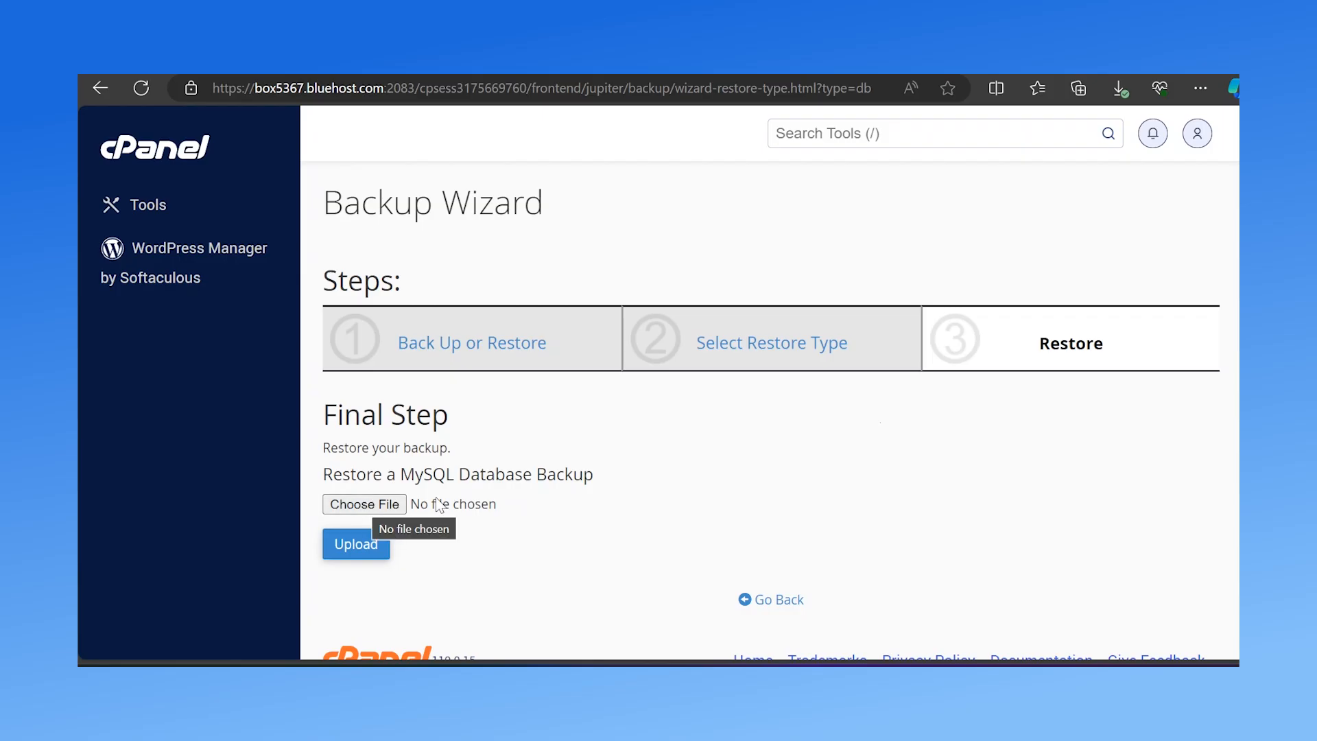
pyautogui.moveTo(395, 504)
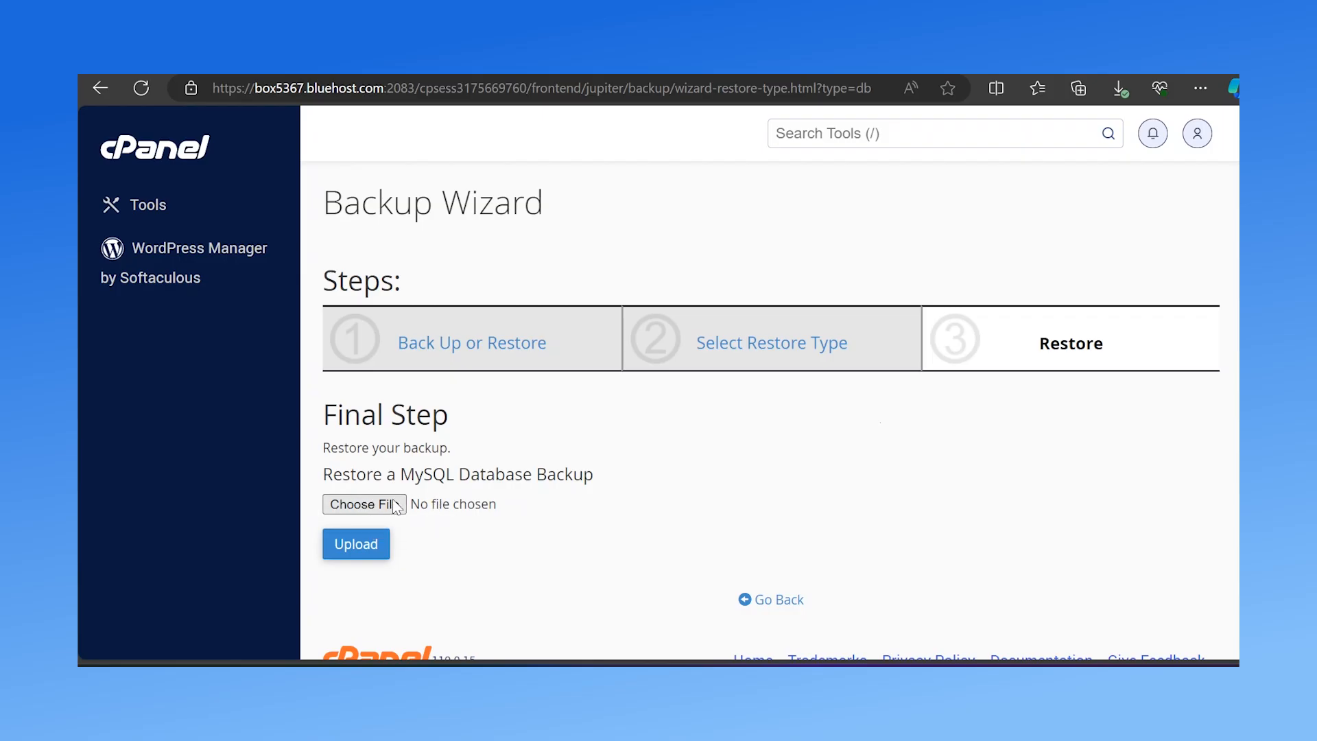
# Select the downloaded database .tar.gz backup and upload it to start the restore.
pyautogui.click(364, 503)
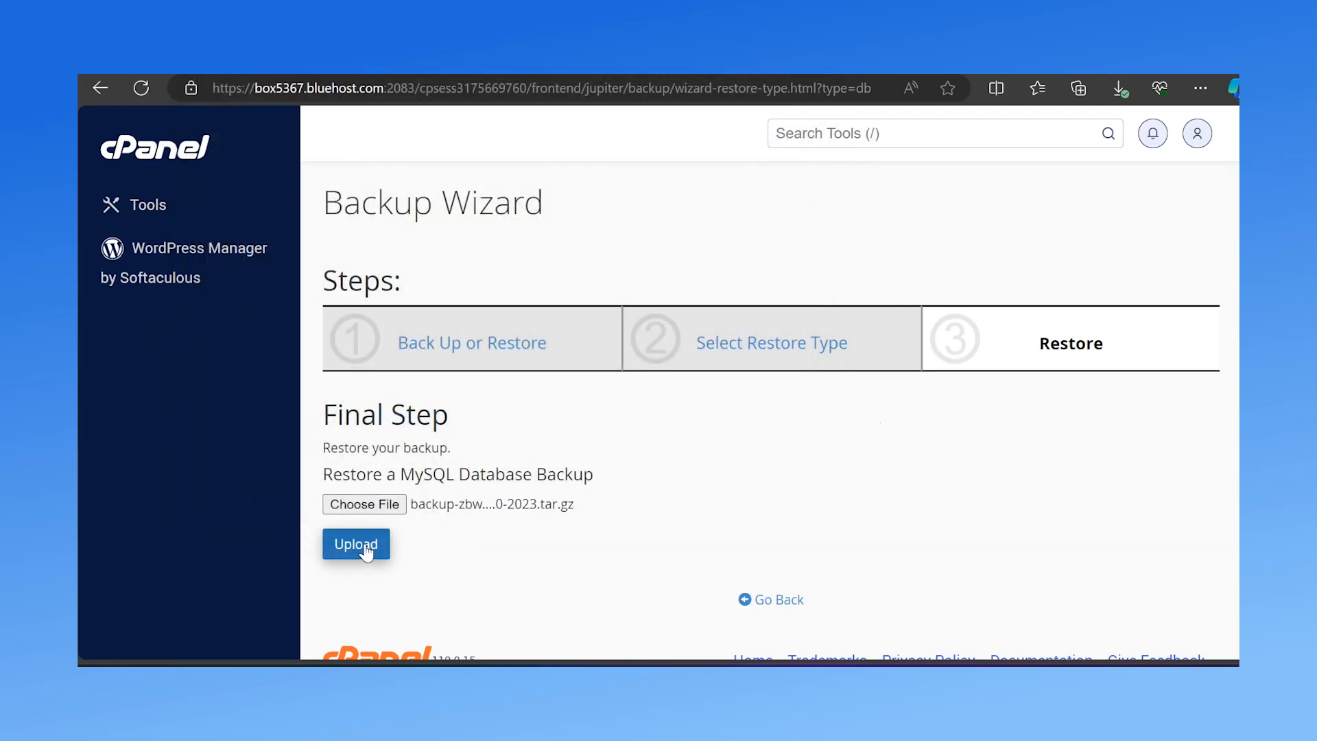
pyautogui.click(355, 543)
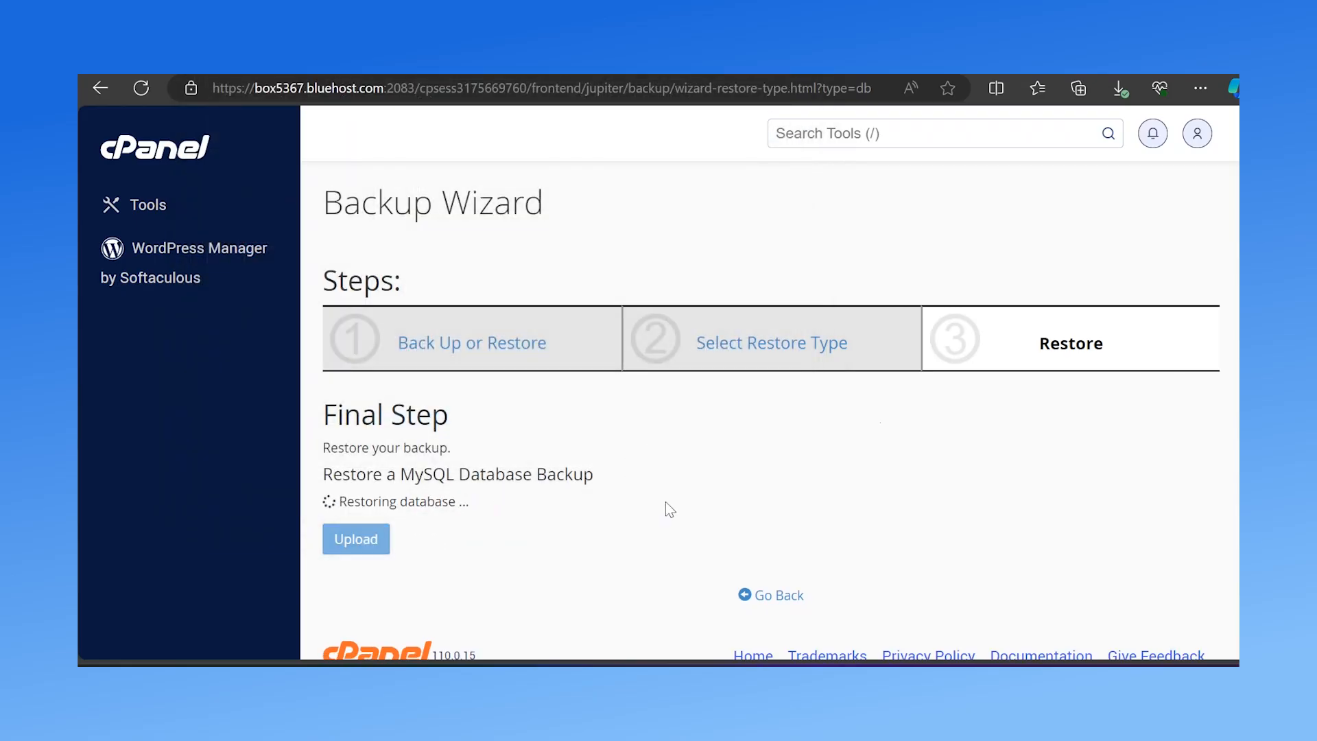